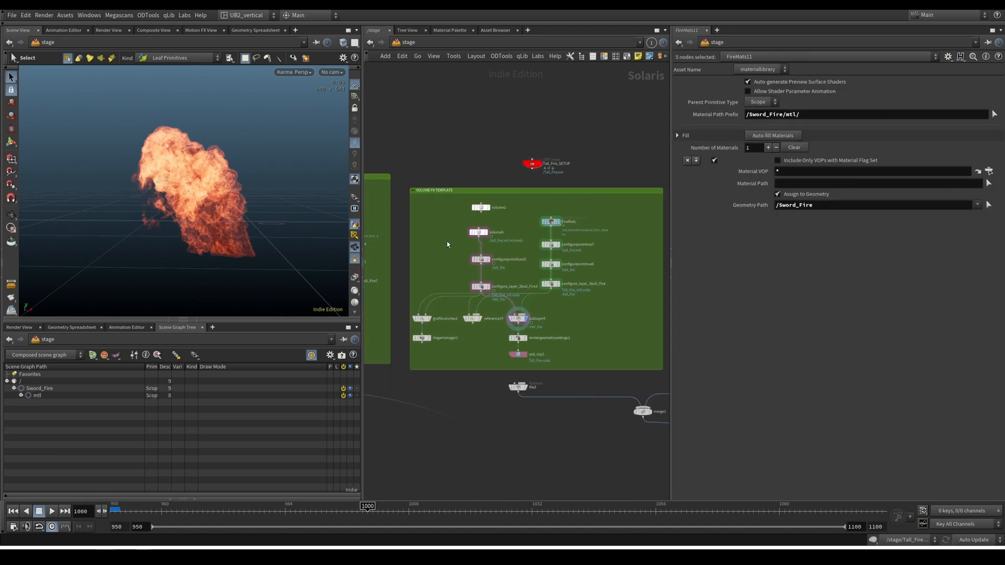
Dive into Tall_Fire_SETUP/create and set the source loop's repeat_end1 to 70 iterations
{"action": "left_click", "coordinate": [550, 245]}
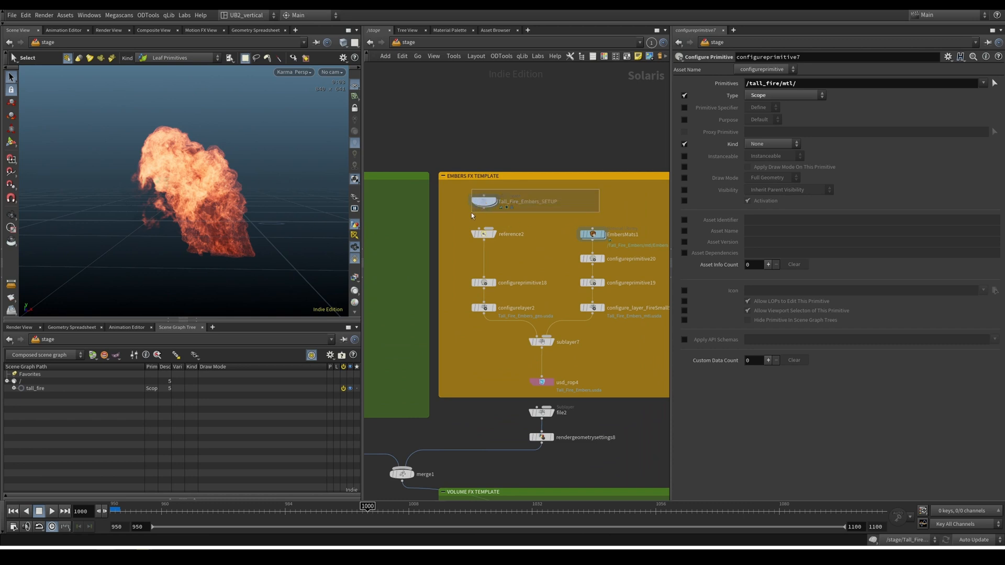
{"action": "double_click", "coordinate": [527, 200]}
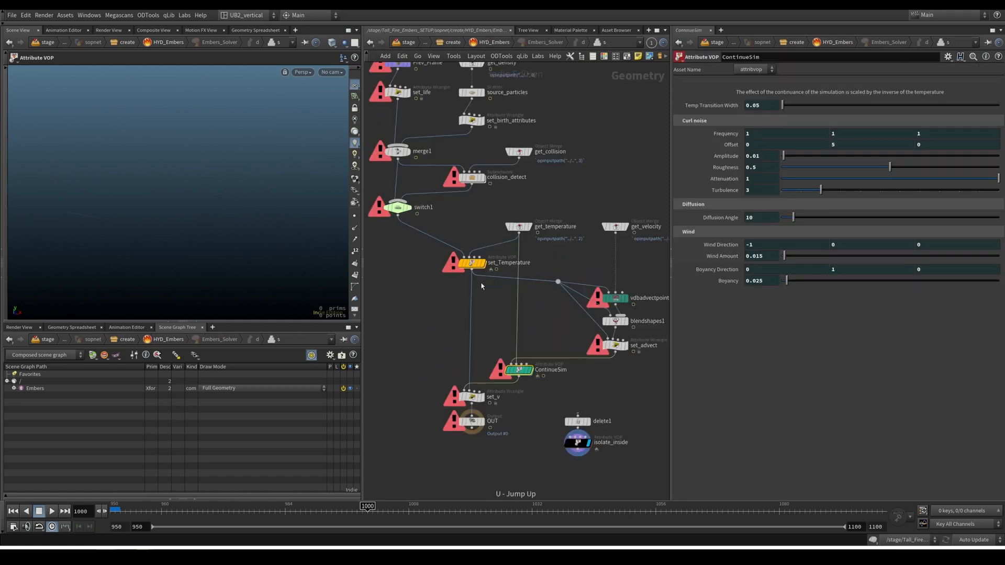
{"action": "left_click", "coordinate": [475, 262]}
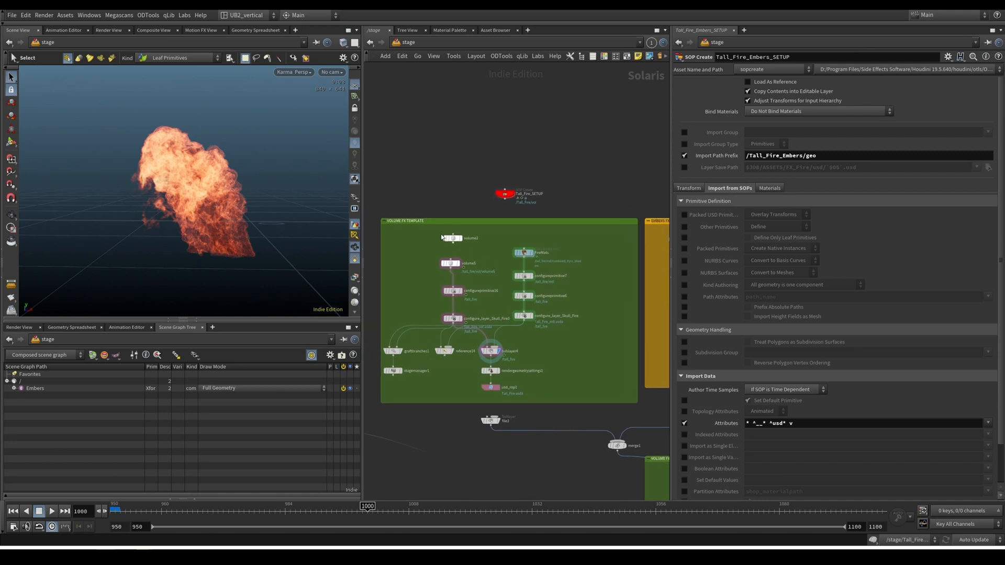
{"action": "left_click", "coordinate": [504, 194]}
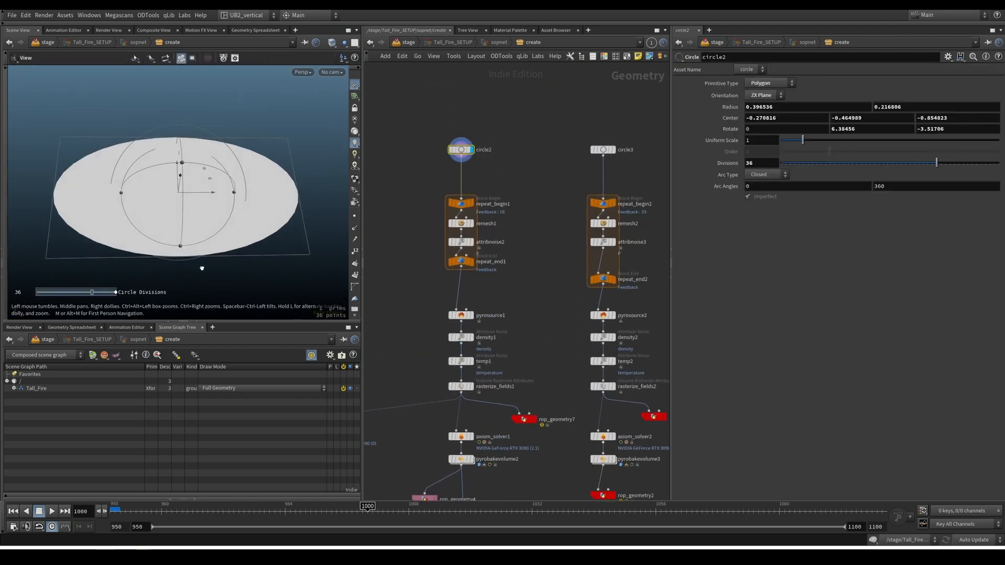
{"action": "left_click", "coordinate": [459, 262]}
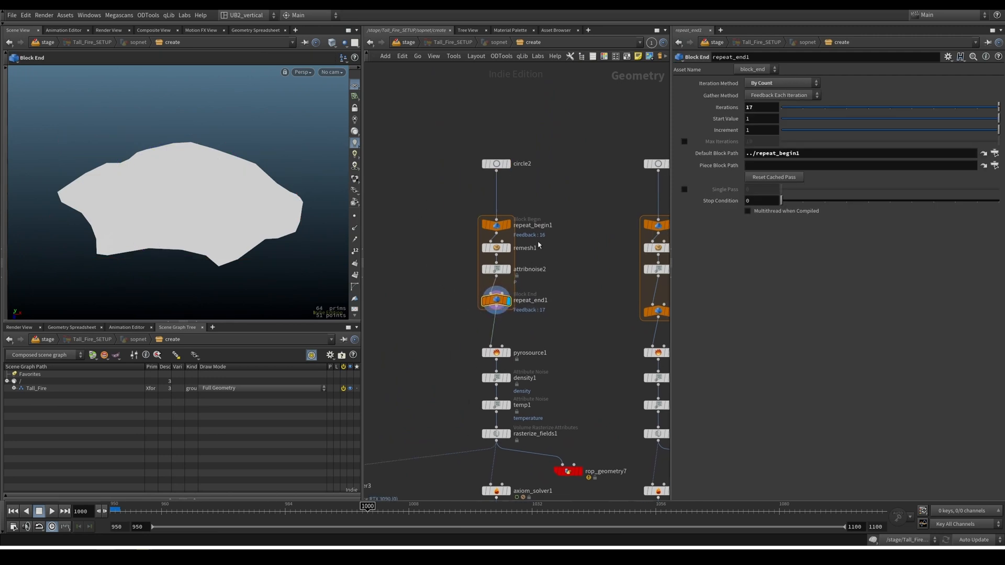
{"action": "left_click_drag", "start_coordinate": [884, 107], "coordinate": [782, 107]}
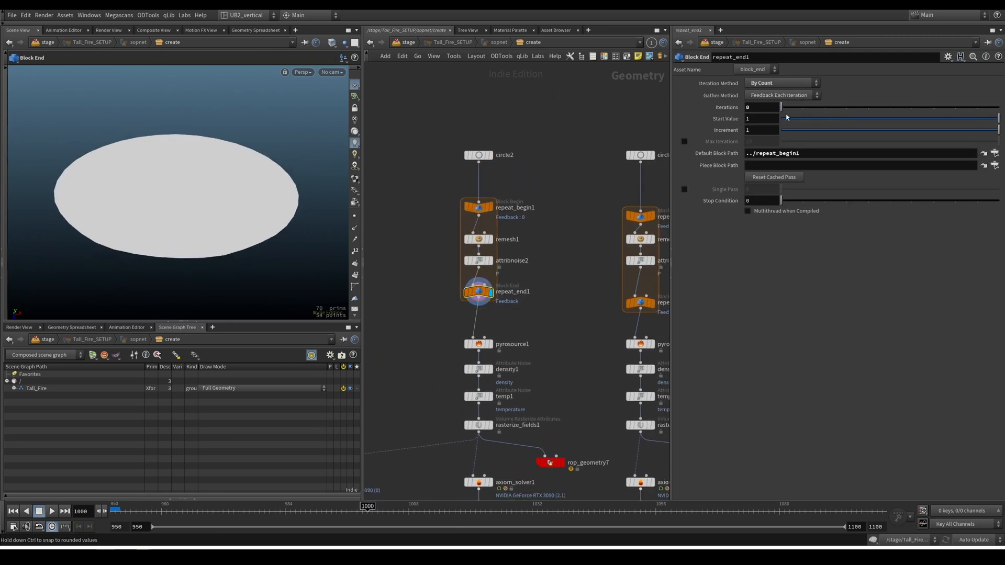
{"action": "left_click_drag", "start_coordinate": [764, 107], "coordinate": [786, 117]}
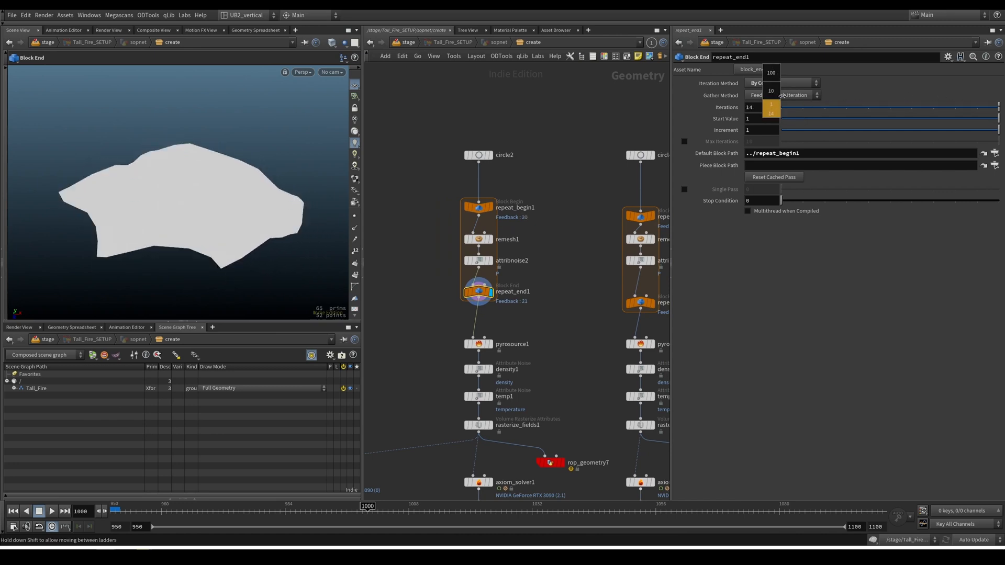
{"action": "left_click", "coordinate": [771, 100]}
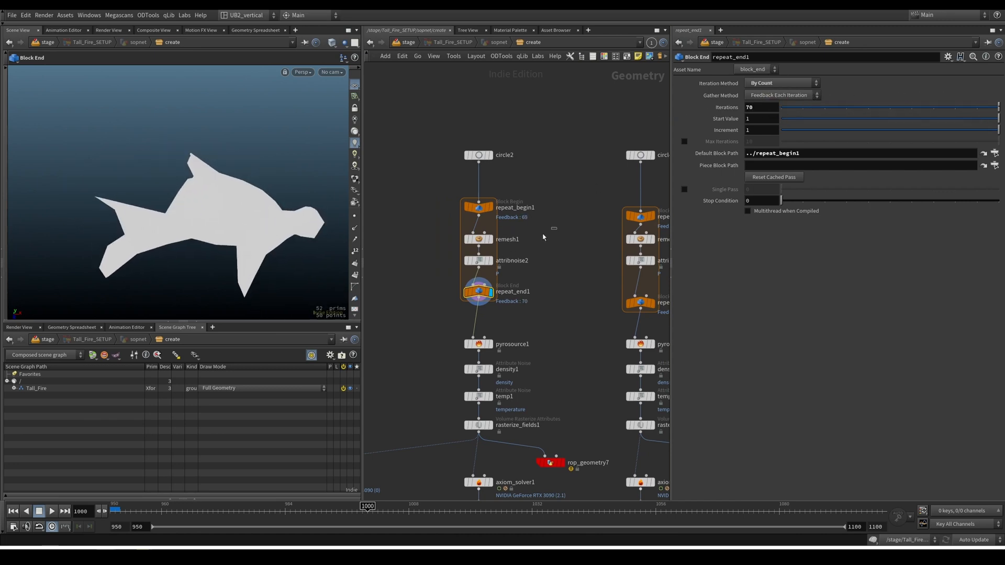
Raise the loop's Attribute Noise amplitude, settling it at about 0.19 for a jagged source
{"action": "left_click", "coordinate": [479, 261]}
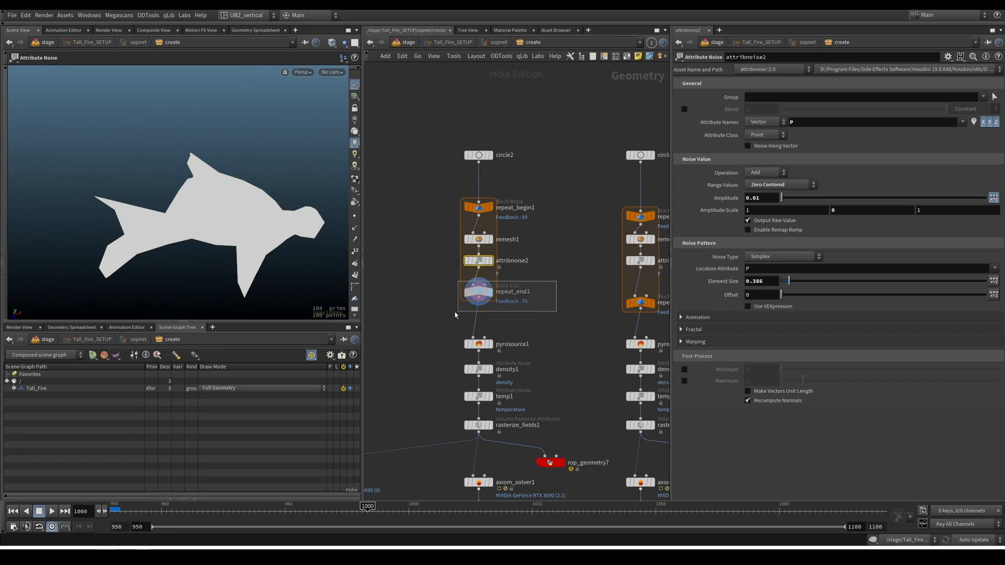
{"action": "left_click", "coordinate": [478, 293]}
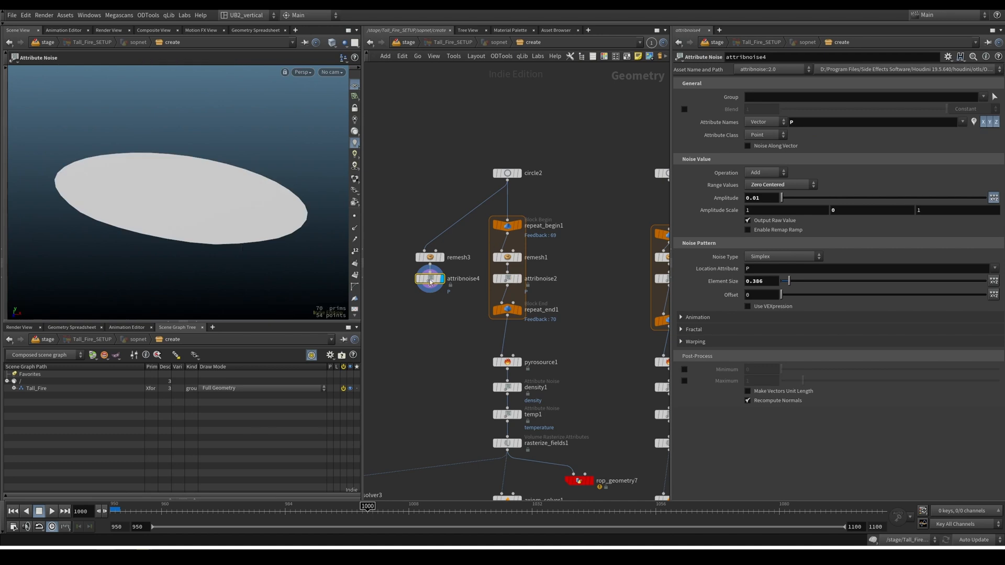
{"action": "left_click_drag", "start_coordinate": [781, 198], "coordinate": [788, 198]}
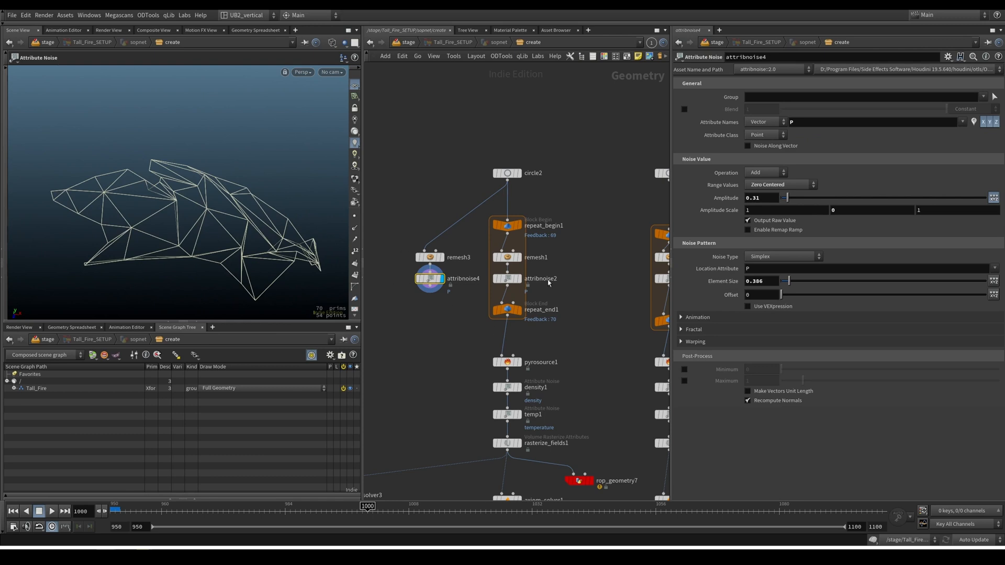
{"action": "left_click", "coordinate": [507, 310]}
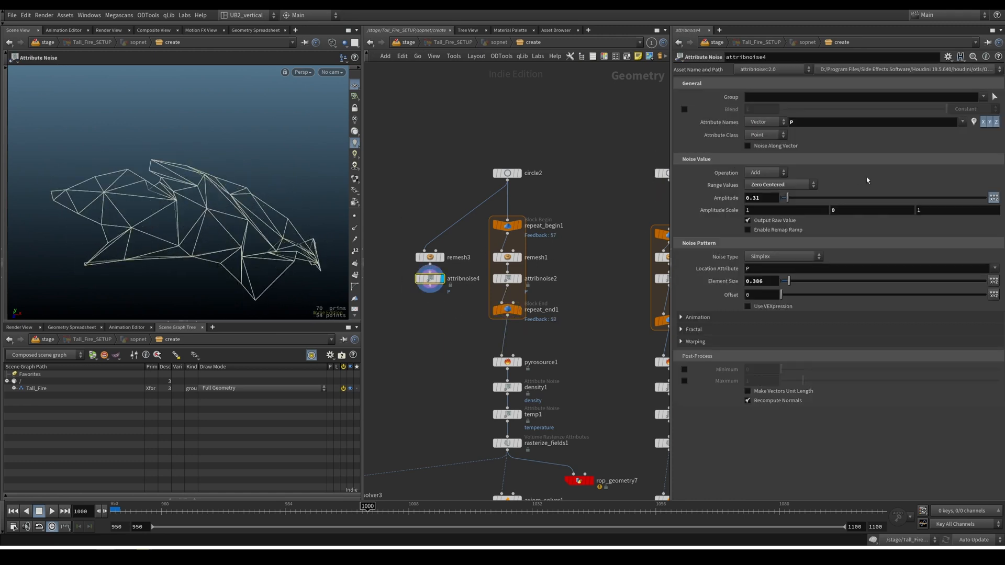
{"action": "left_click_drag", "start_coordinate": [787, 198], "coordinate": [787, 198]}
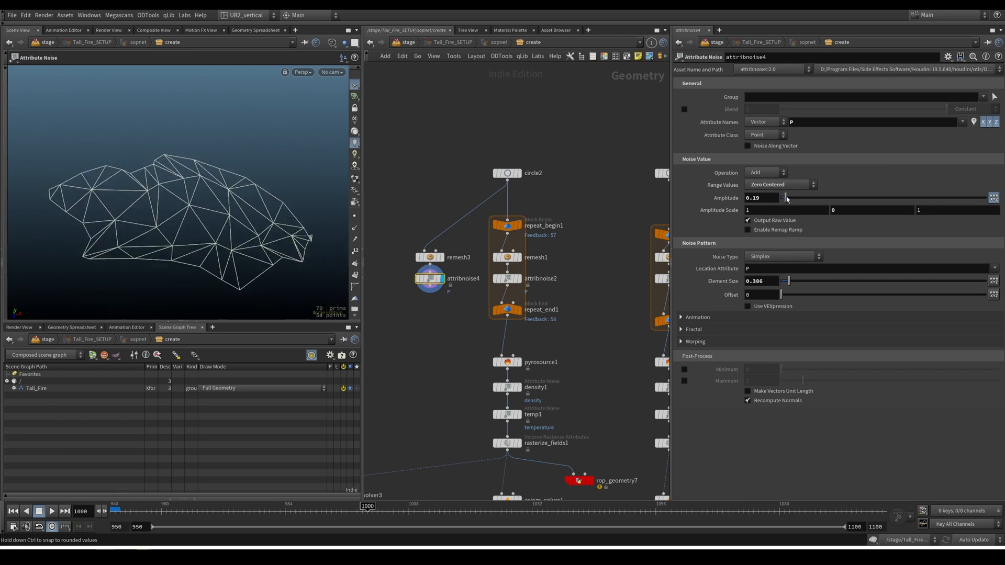
{"action": "left_click", "coordinate": [507, 310]}
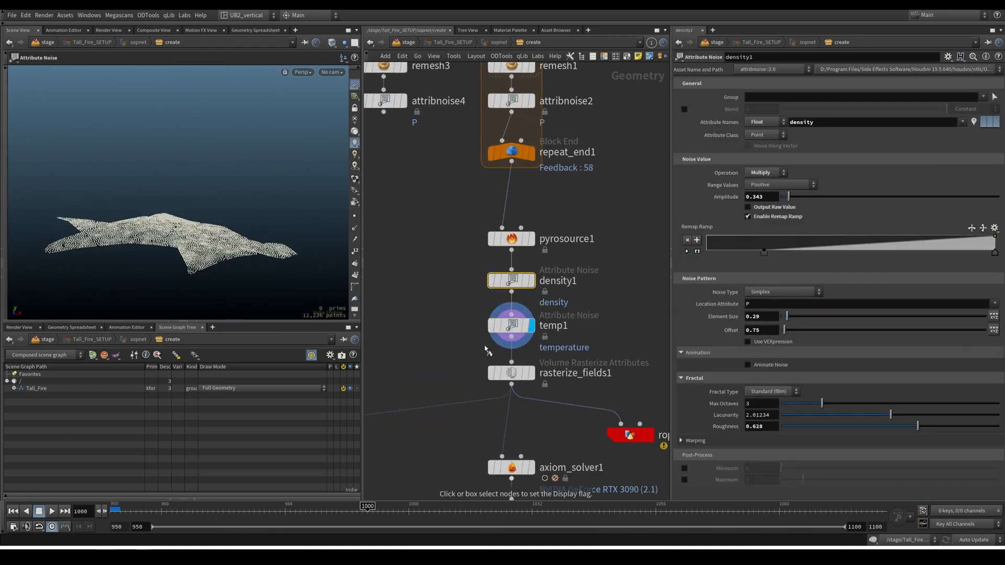
Add a File Cache tall_fire_A1 beside pyrobakevolume2 writing frames 950–1160 to $HIP/geo as a simulation
{"action": "left_click", "coordinate": [511, 324]}
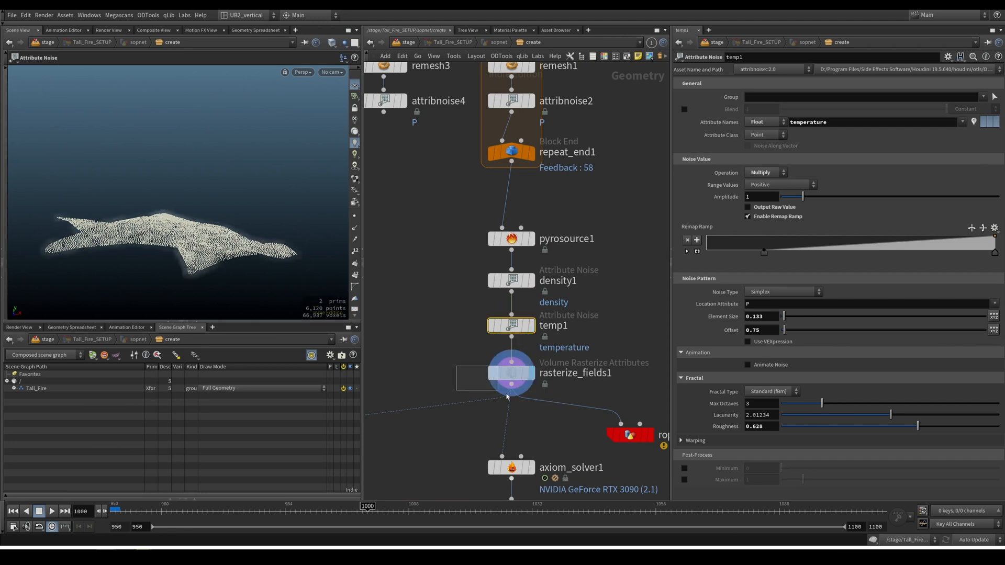
{"action": "left_click", "coordinate": [511, 373]}
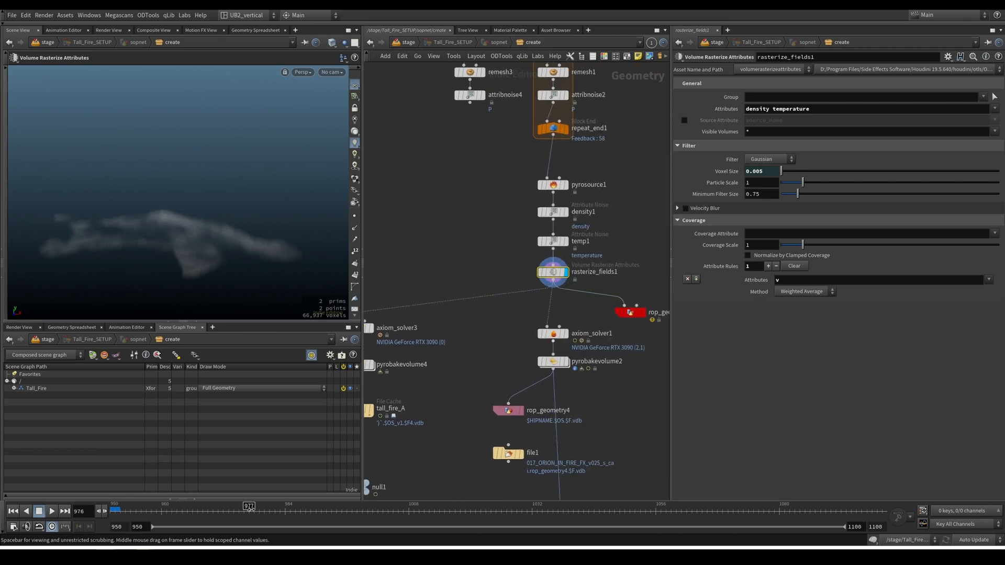
{"action": "left_click", "coordinate": [26, 511]}
{"action": "type", "text": "file"}
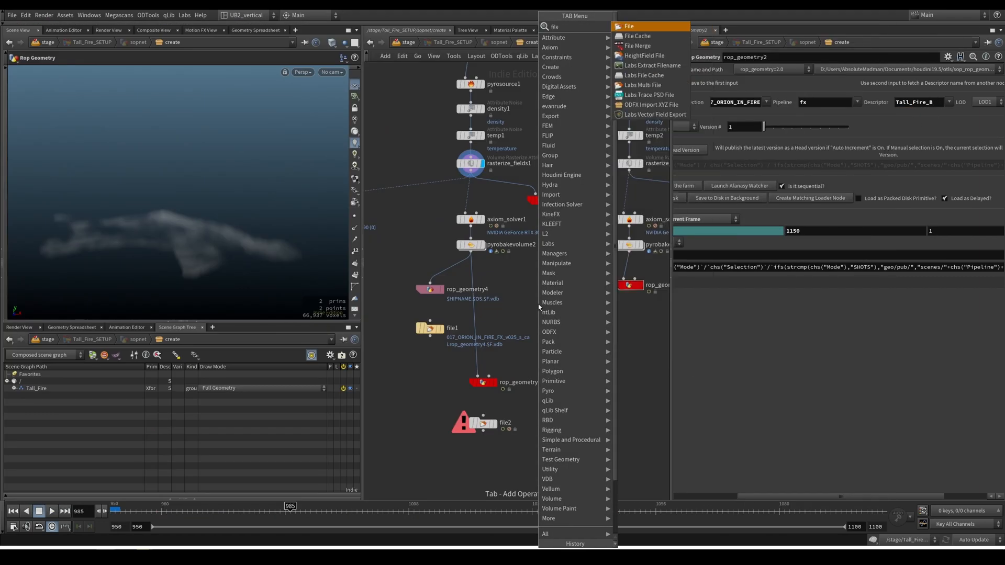
{"action": "left_click", "coordinate": [470, 163]}
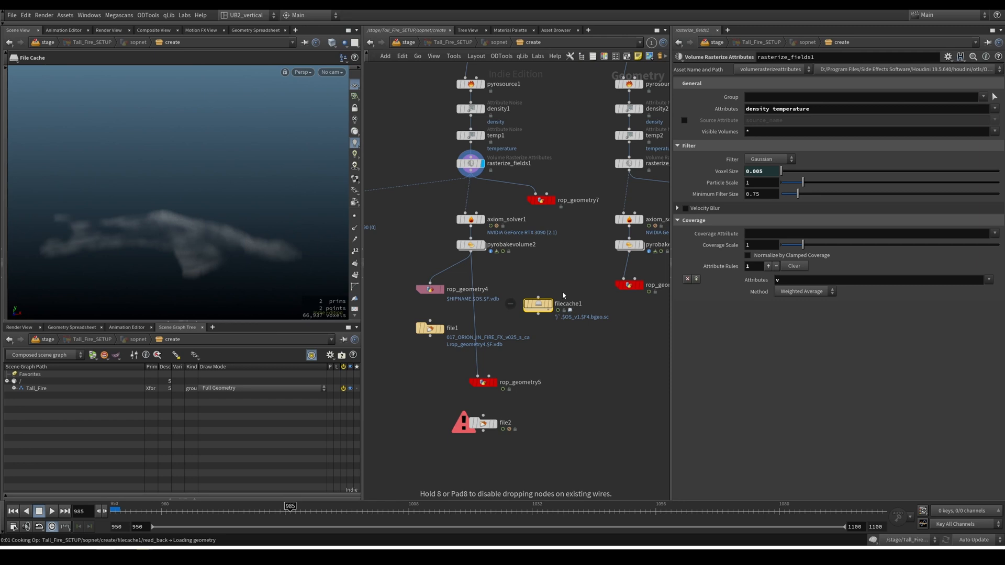
{"action": "mouse_move", "coordinate": [557, 290]}
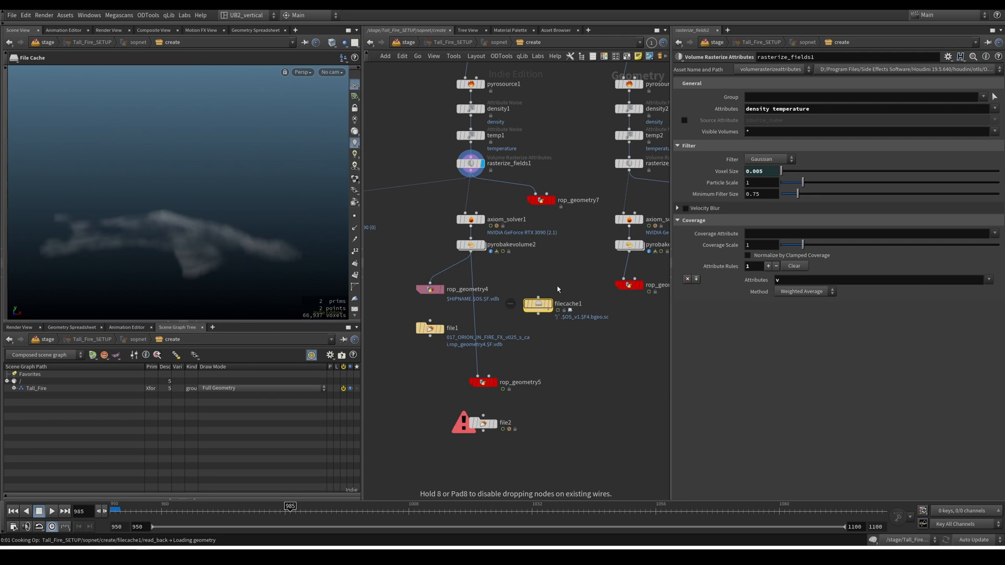
{"action": "left_click", "coordinate": [540, 311]}
{"action": "type", "text": "tall_fire_A1"}
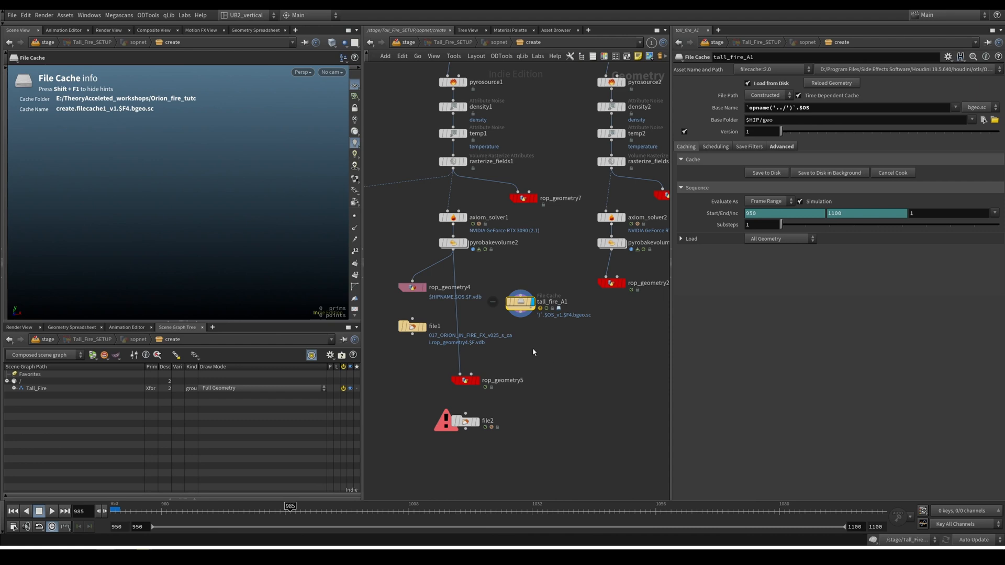
{"action": "scroll", "scroll_direction": "down", "scroll_amount": 3}
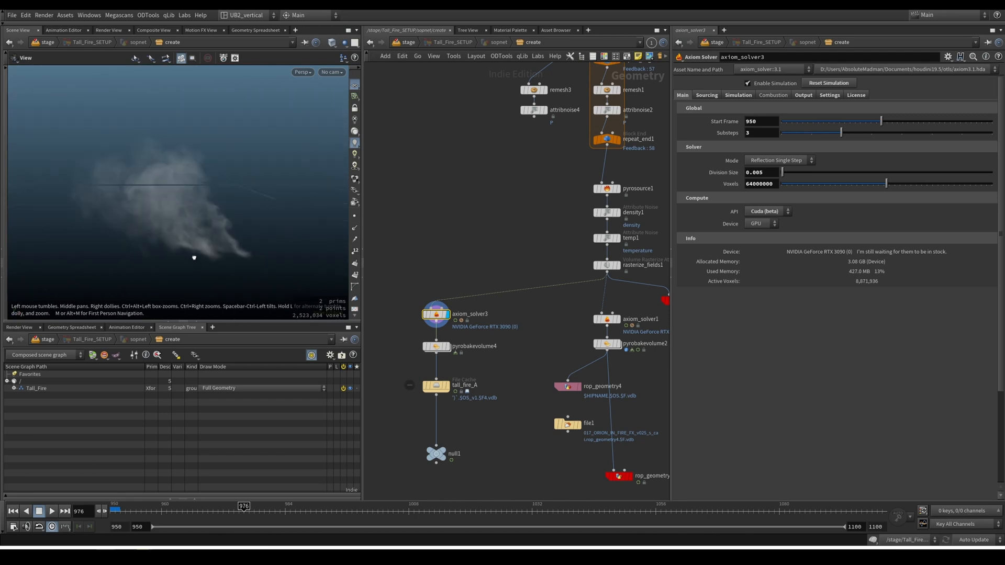
Play the tall fire simulation briefly and display the cached fire volume
{"action": "left_click", "coordinate": [26, 511]}
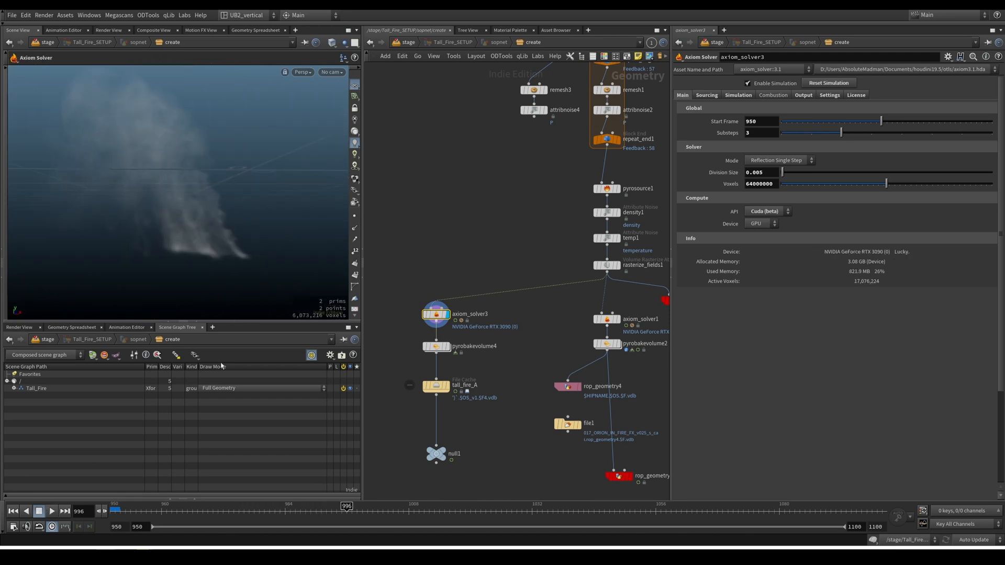
{"action": "left_click", "coordinate": [71, 328]}
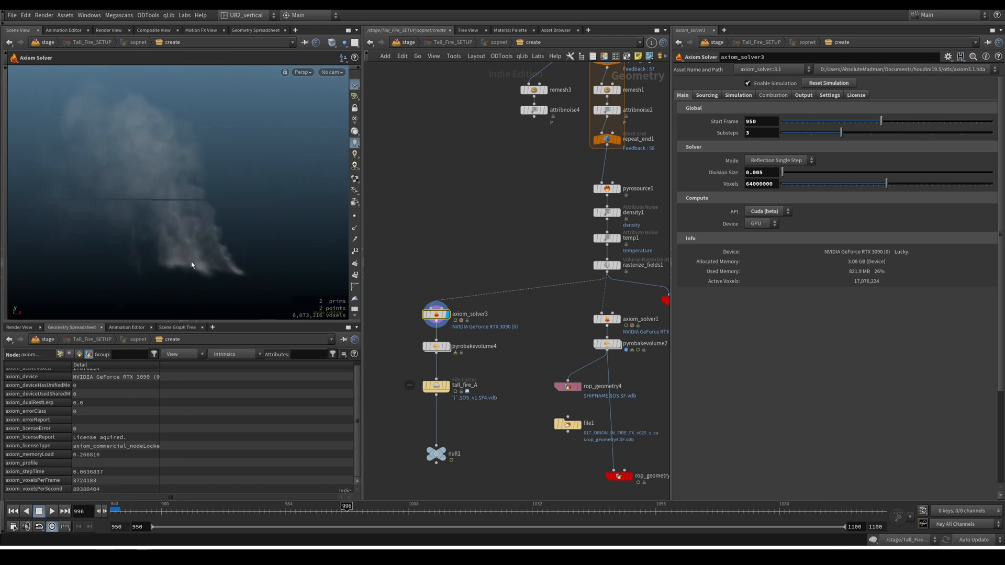
{"action": "left_click", "coordinate": [50, 511]}
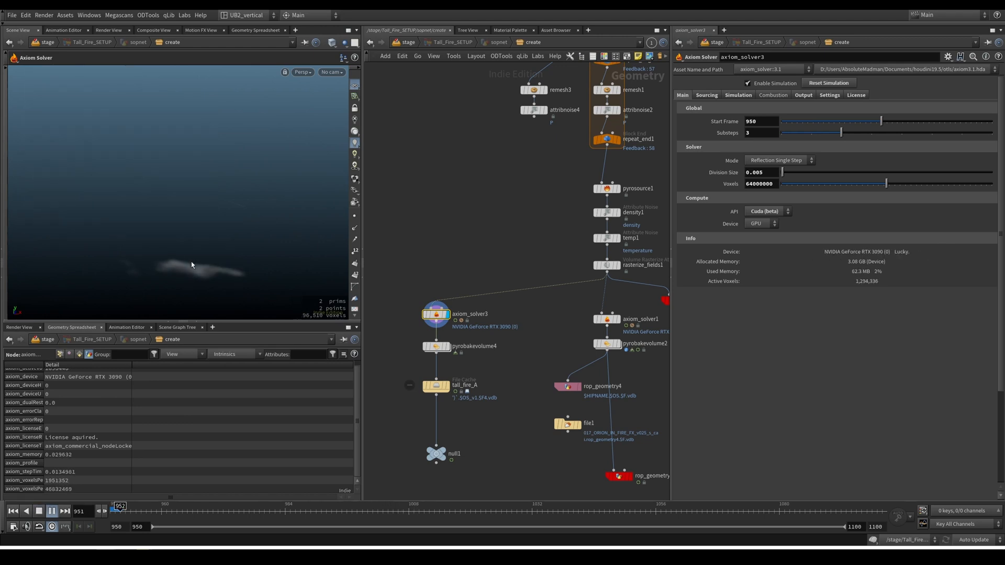
{"action": "left_click", "coordinate": [50, 511]}
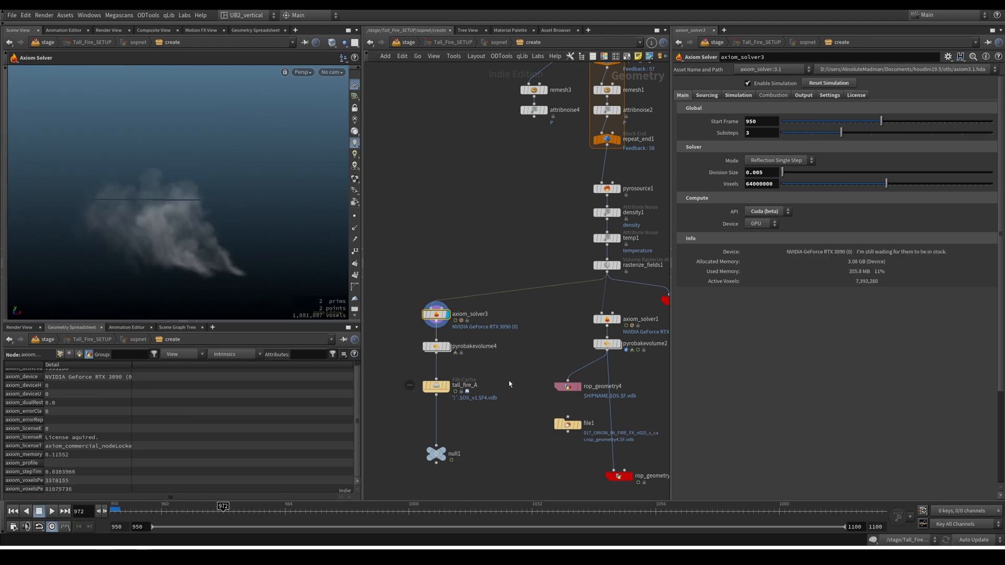
{"action": "left_click", "coordinate": [436, 387]}
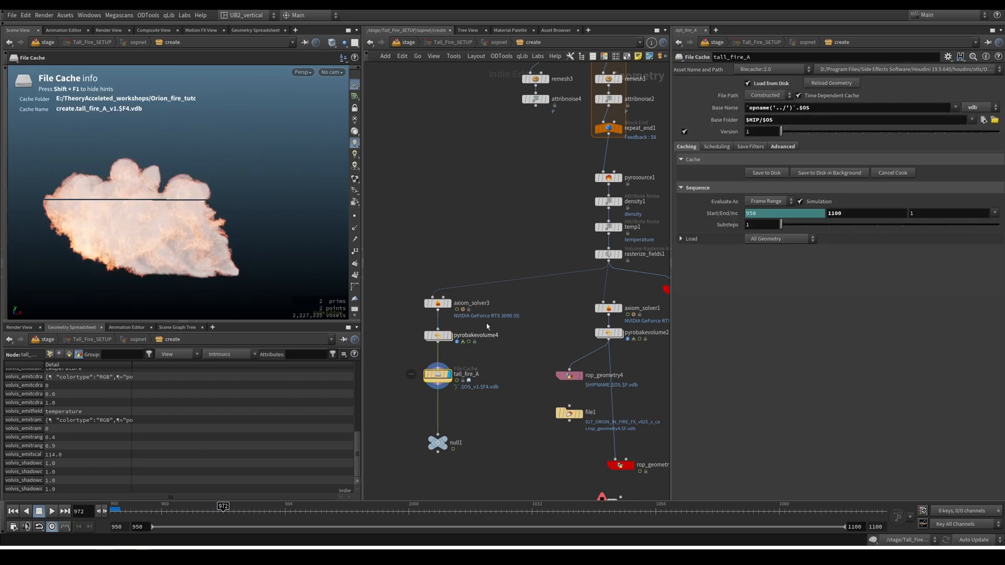
{"action": "left_click", "coordinate": [767, 173]}
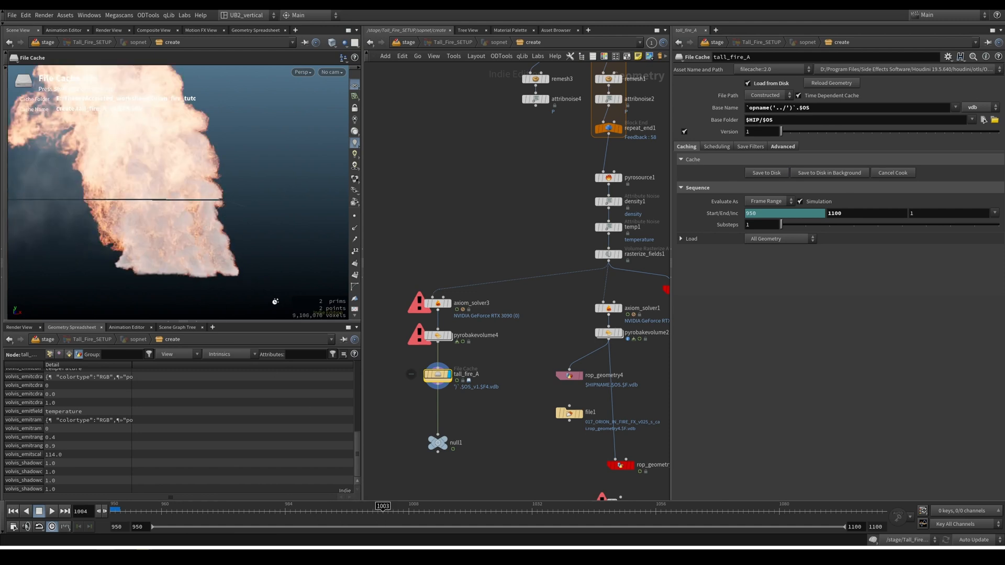
On the Axiom Solver Output set Density Scale 1/2 and keep Temperature Scale at full 1/1
{"action": "left_click", "coordinate": [471, 302]}
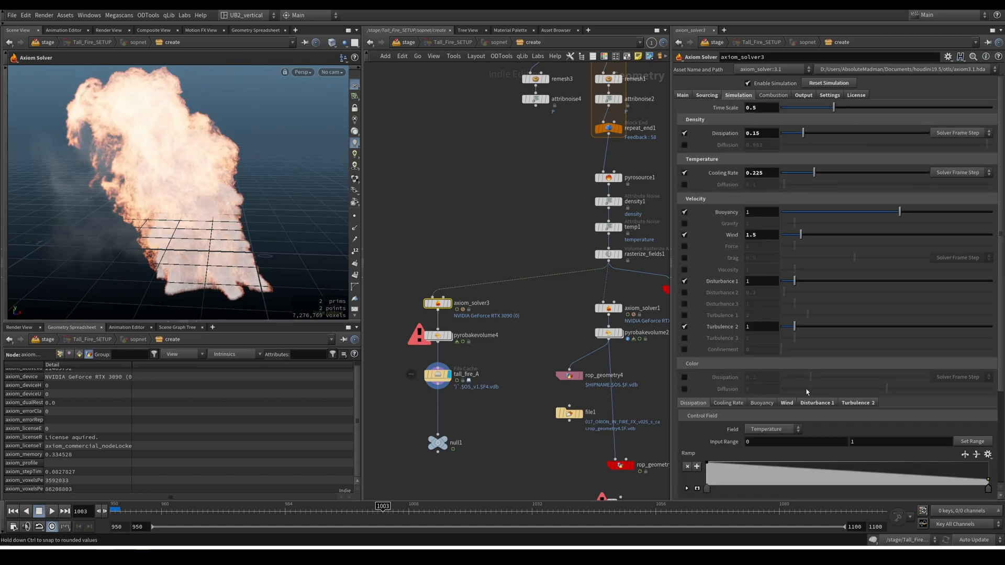
{"action": "left_click", "coordinate": [804, 96]}
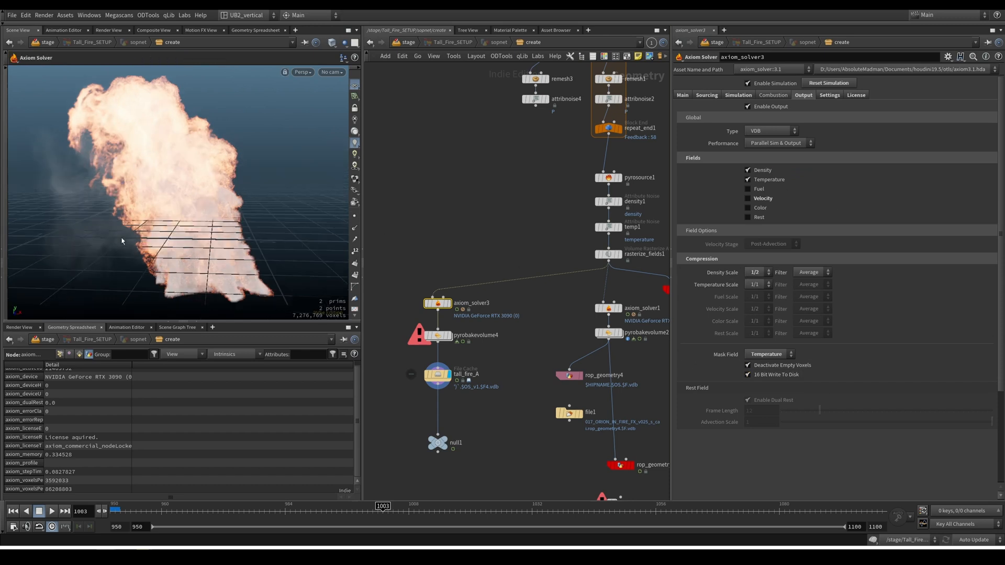
{"action": "left_click", "coordinate": [755, 284]}
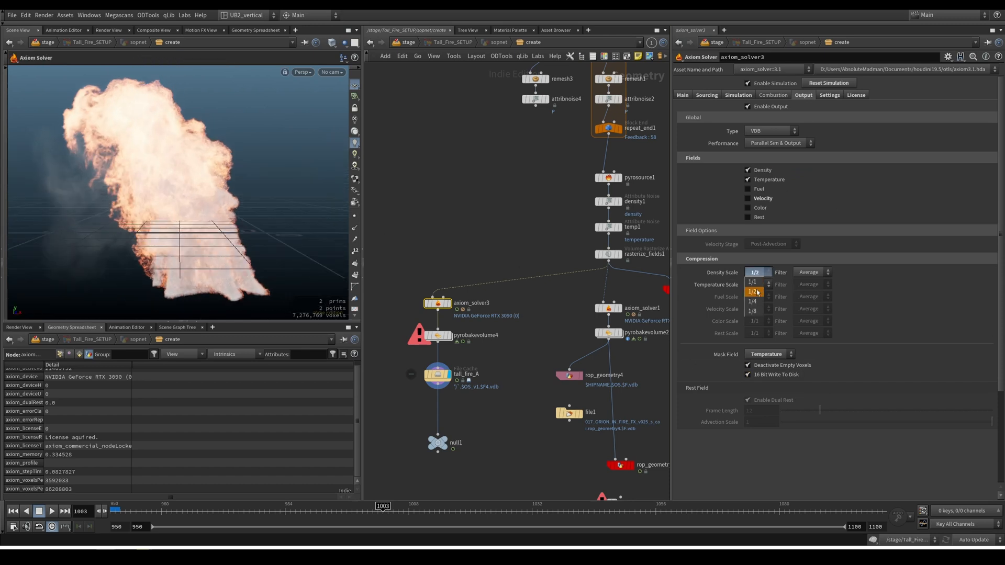
{"action": "left_click", "coordinate": [752, 284]}
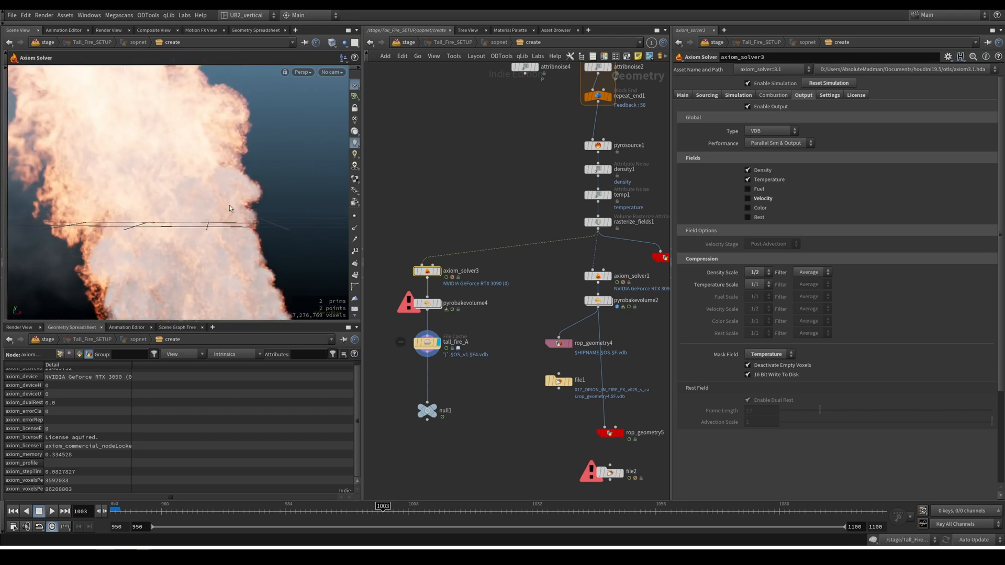
{"action": "mouse_move", "coordinate": [220, 172]}
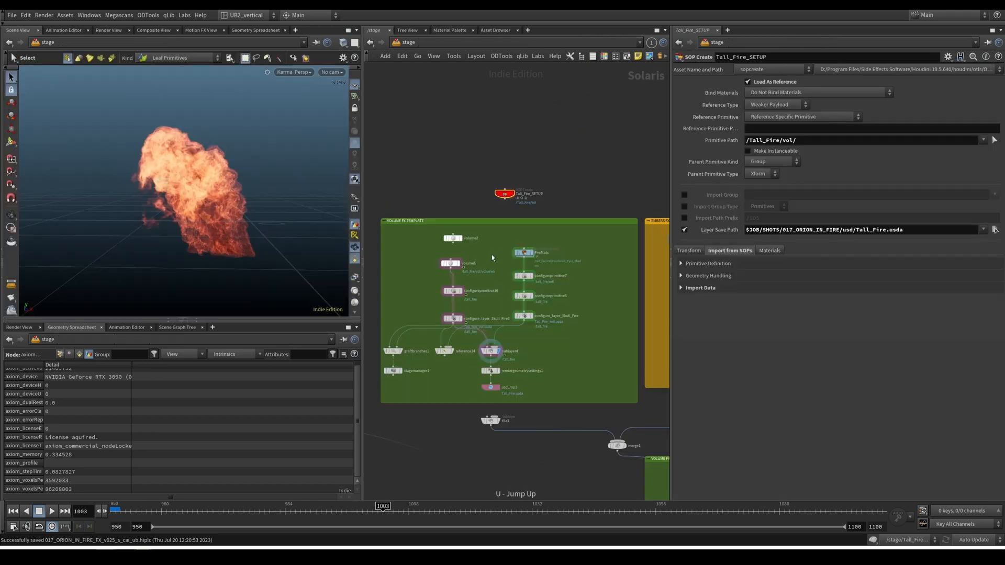
Give Pyro_Shader a near-black Smoke Color and a Density Scale of 100 after trying 500
{"action": "left_click", "coordinate": [450, 264]}
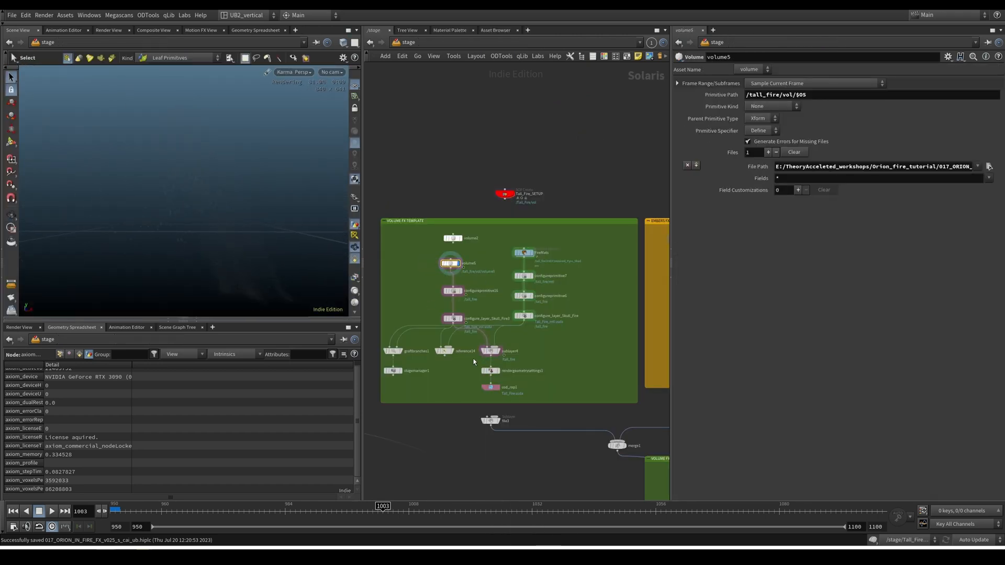
{"action": "left_click", "coordinate": [490, 351]}
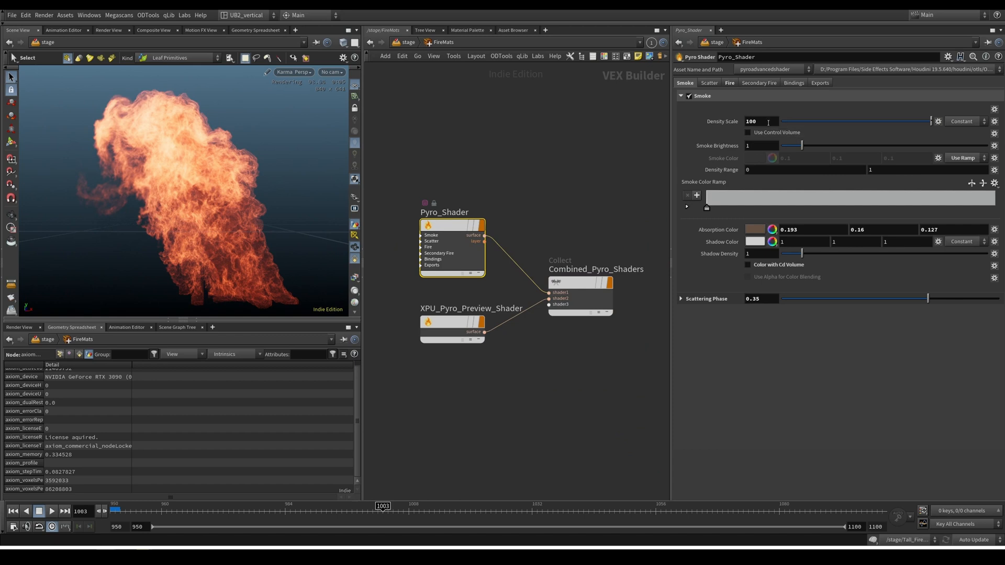
{"action": "left_click", "coordinate": [963, 158]}
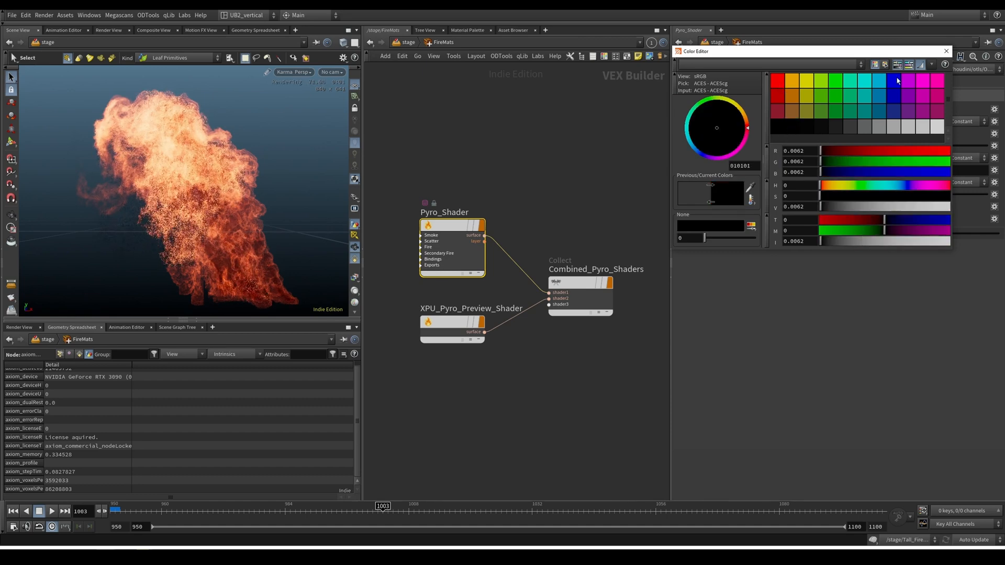
{"action": "left_click", "coordinate": [946, 50]}
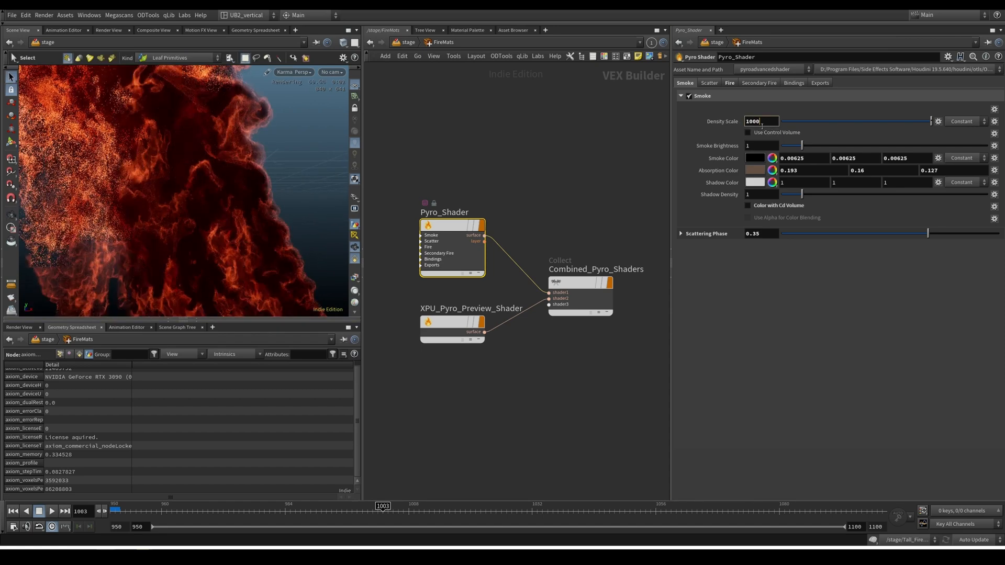
{"action": "type", "text": "500"}
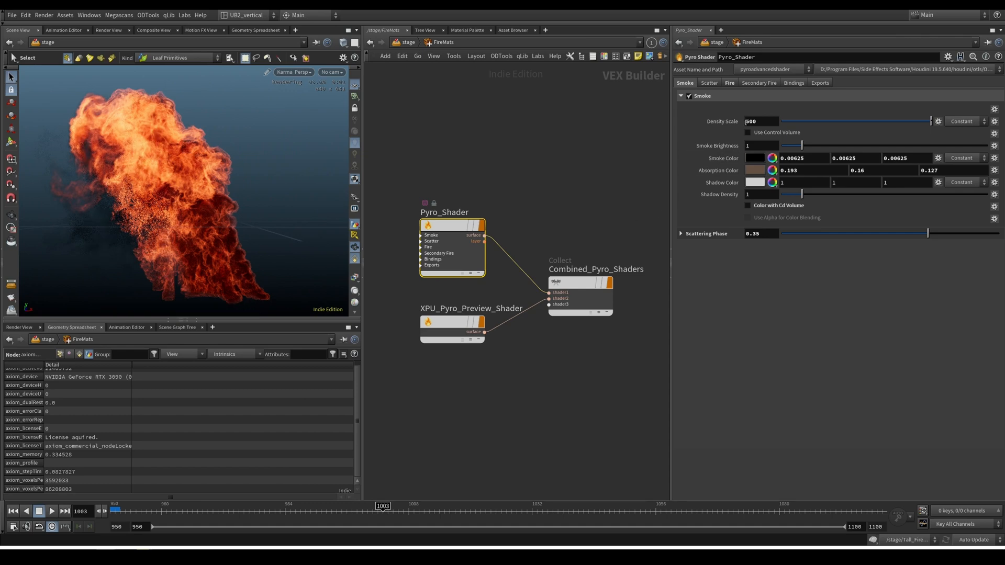
{"action": "type", "text": "100"}
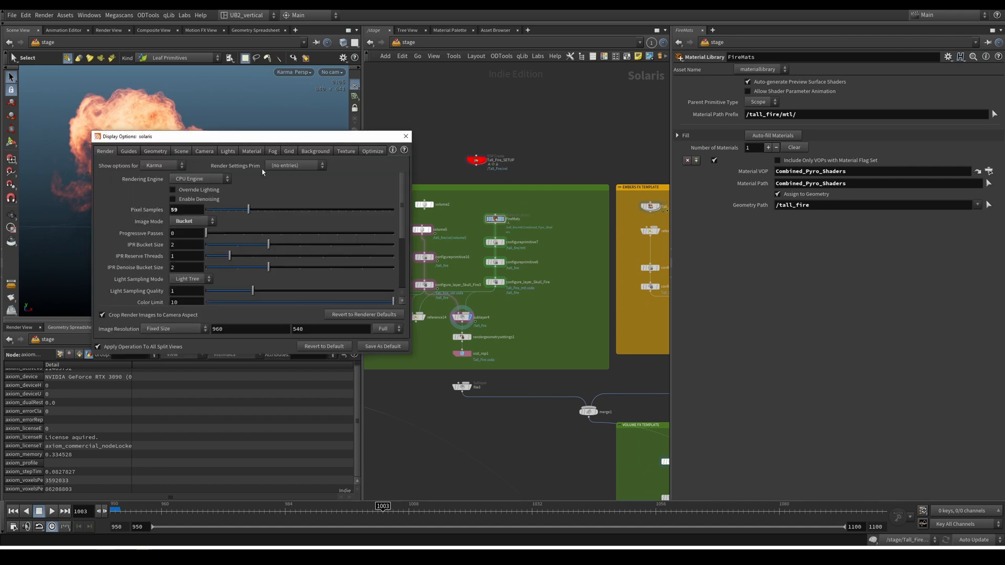
Review the Display Options' Render and Background settings and close them to reach usd_rop1
{"action": "left_click", "coordinate": [315, 151]}
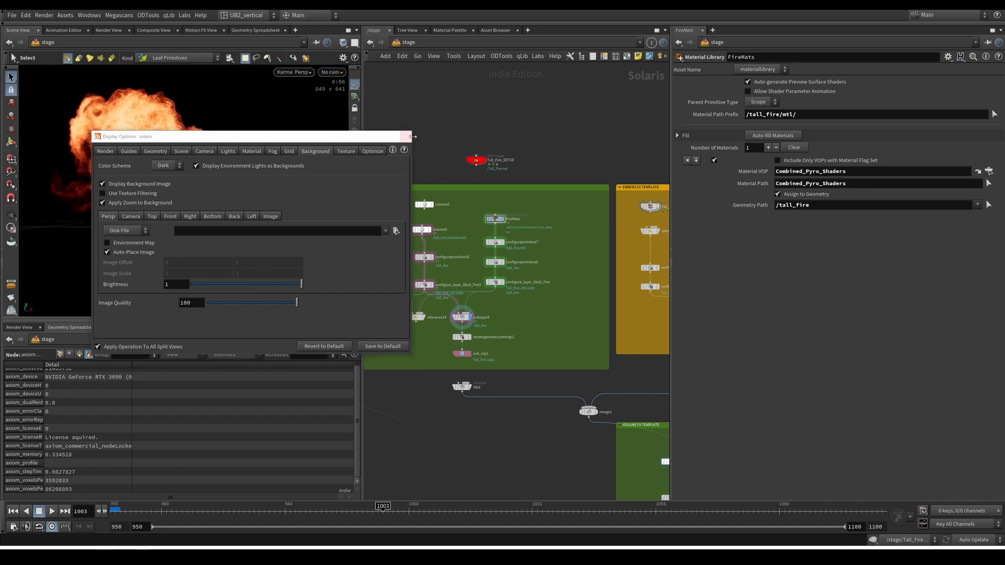
{"action": "left_click", "coordinate": [407, 136]}
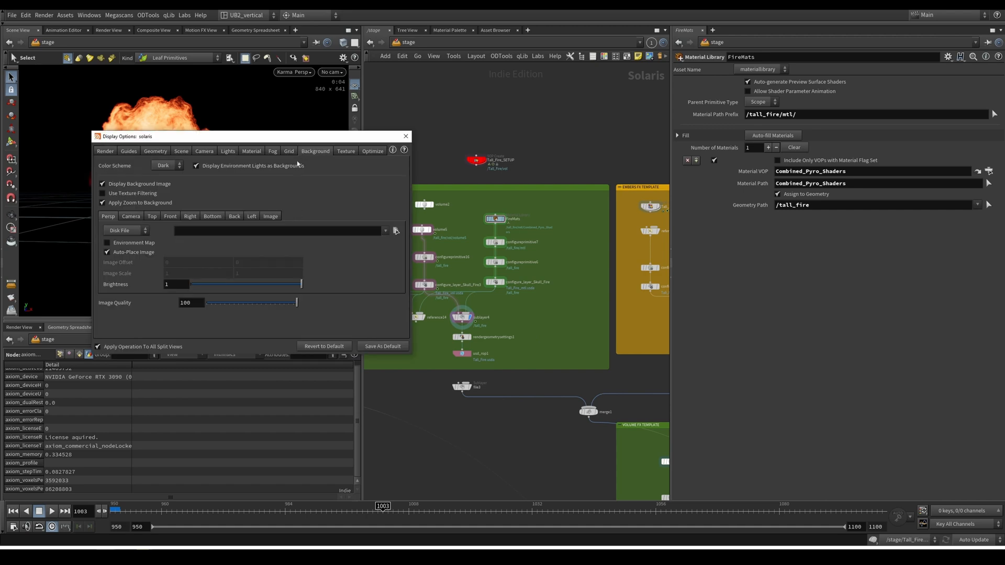
{"action": "left_click", "coordinate": [406, 136]}
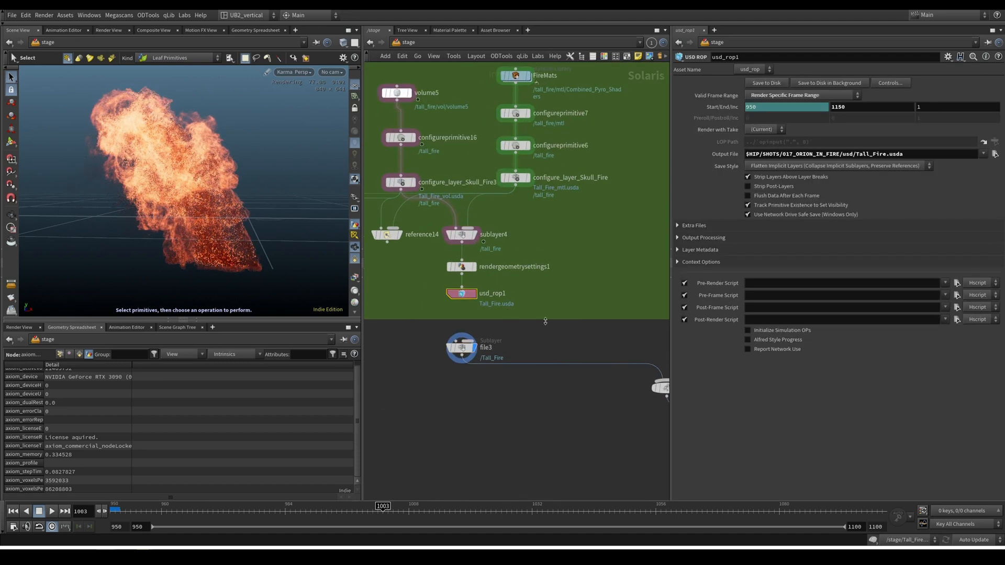
Select the file3 sublayer reading Tall_Fire.usda back in below the 950–1150 export
{"action": "left_click", "coordinate": [481, 347]}
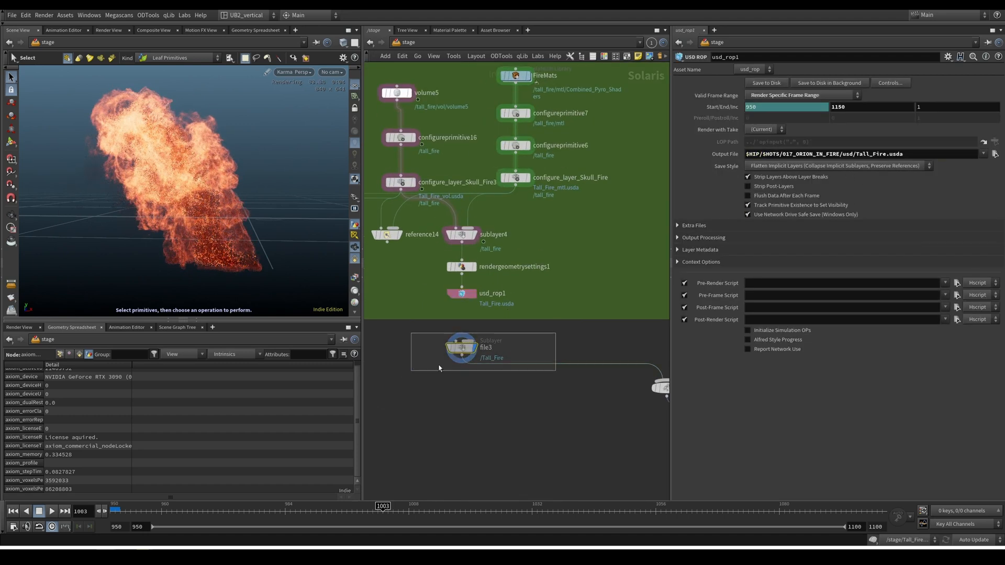
{"action": "left_click", "coordinate": [484, 348]}
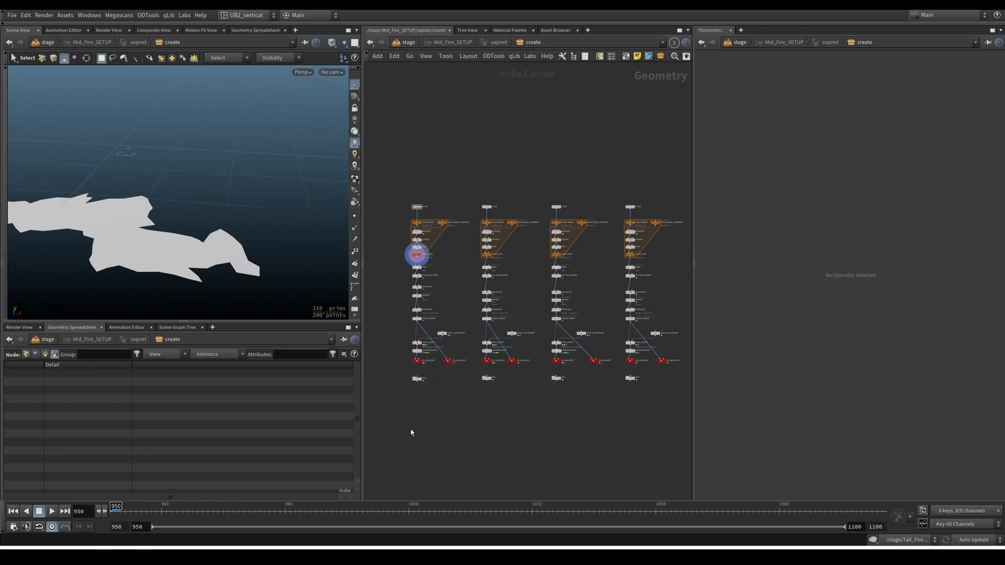
{"action": "mouse_move", "coordinate": [421, 425]}
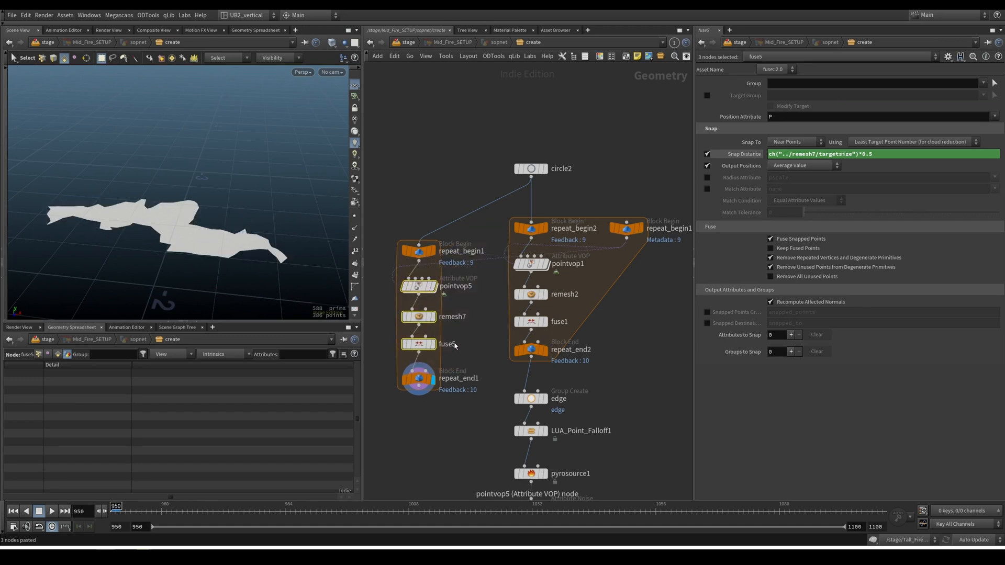
Paste the tall fire's noise-remesh-fuse loop into Mid_Fire_SETUP/create and park it beside circle2
{"action": "left_click", "coordinate": [418, 378]}
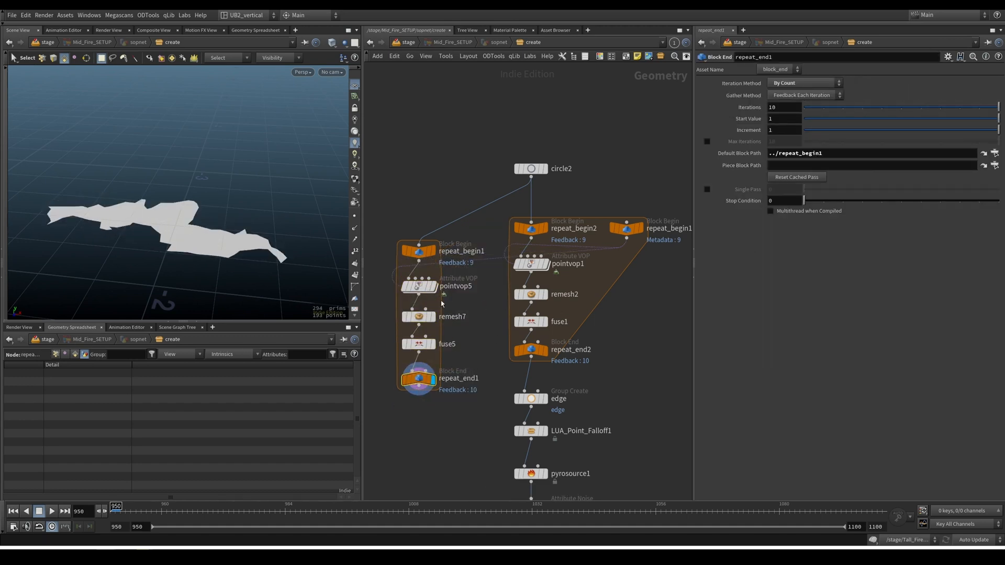
{"action": "left_click", "coordinate": [419, 286]}
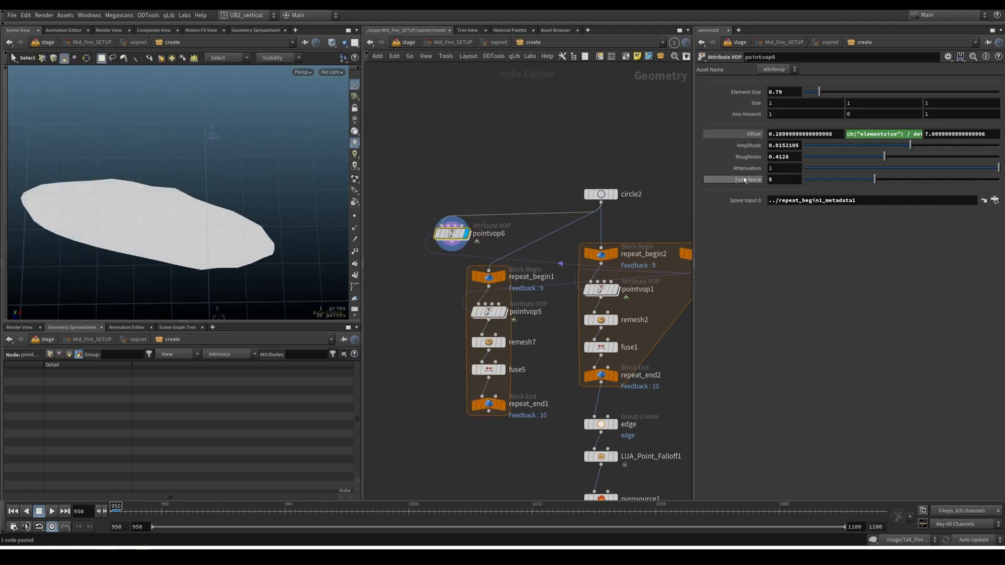
{"action": "left_click_drag", "start_coordinate": [783, 144], "coordinate": [783, 145]}
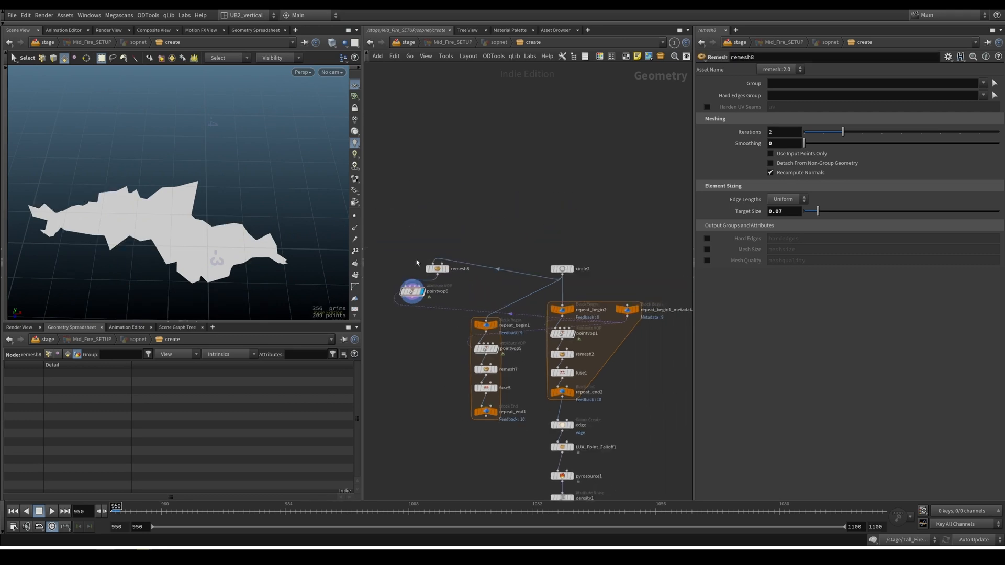
{"action": "mouse_move", "coordinate": [408, 264]}
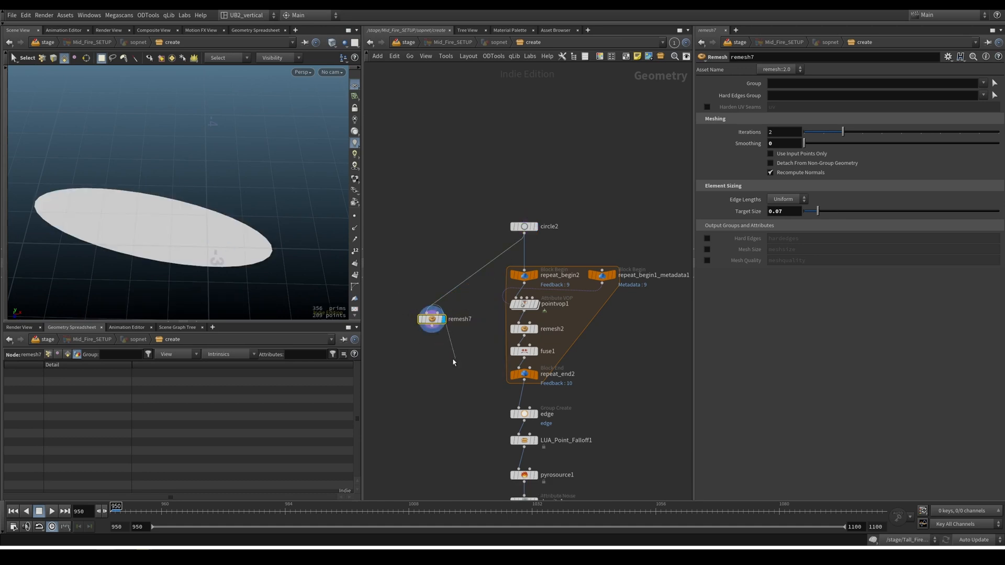
Add an Attribute Noise next to remesh7 and view the mid fire loop's repeat_end2 result
{"action": "key", "text": "tab"}
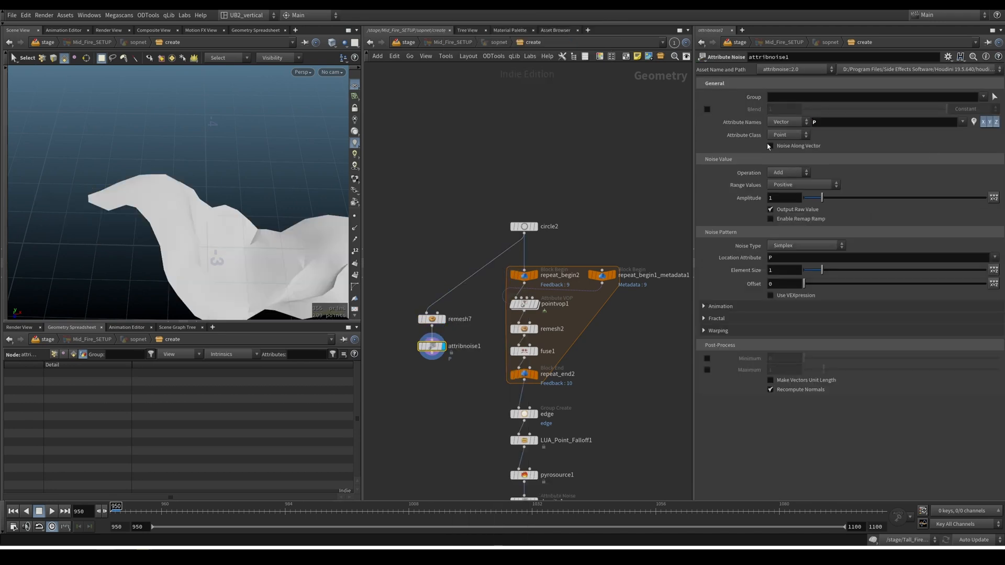
{"action": "left_click", "coordinate": [801, 184]}
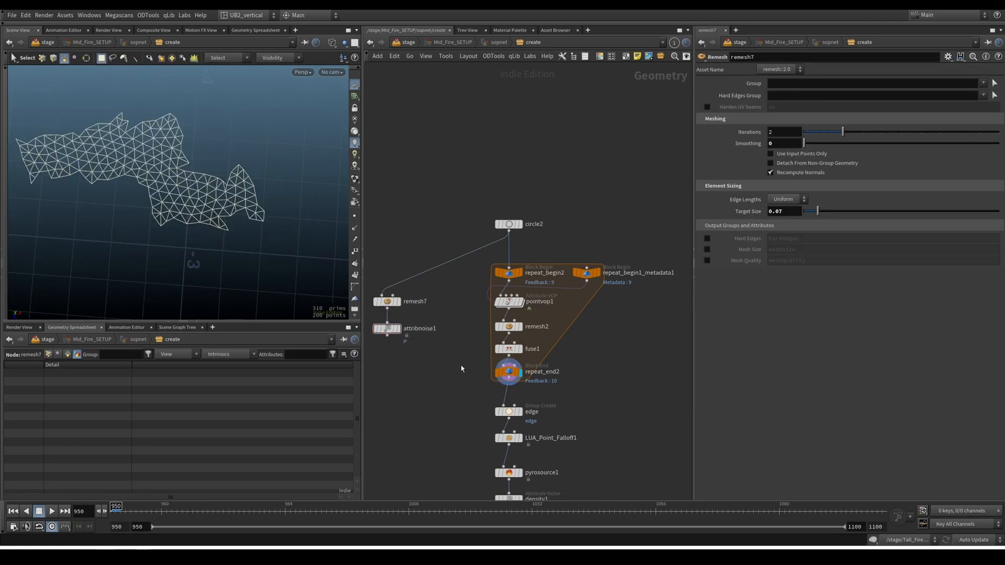
{"action": "left_click", "coordinate": [387, 328]}
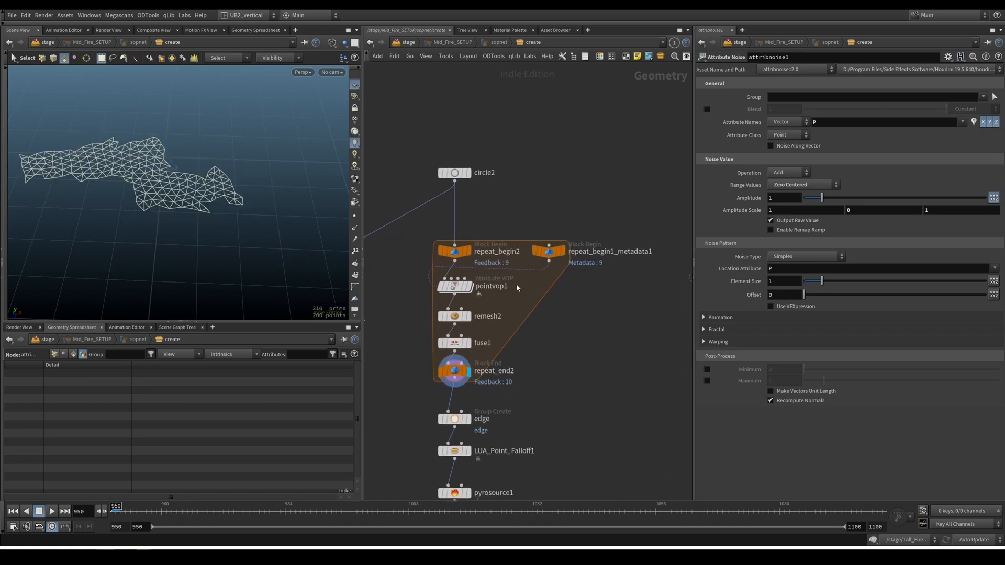
Raise pointvop1's Element Size from 0.79 to about 2.08 and view the rippled loop result
{"action": "double_click", "coordinate": [491, 286]}
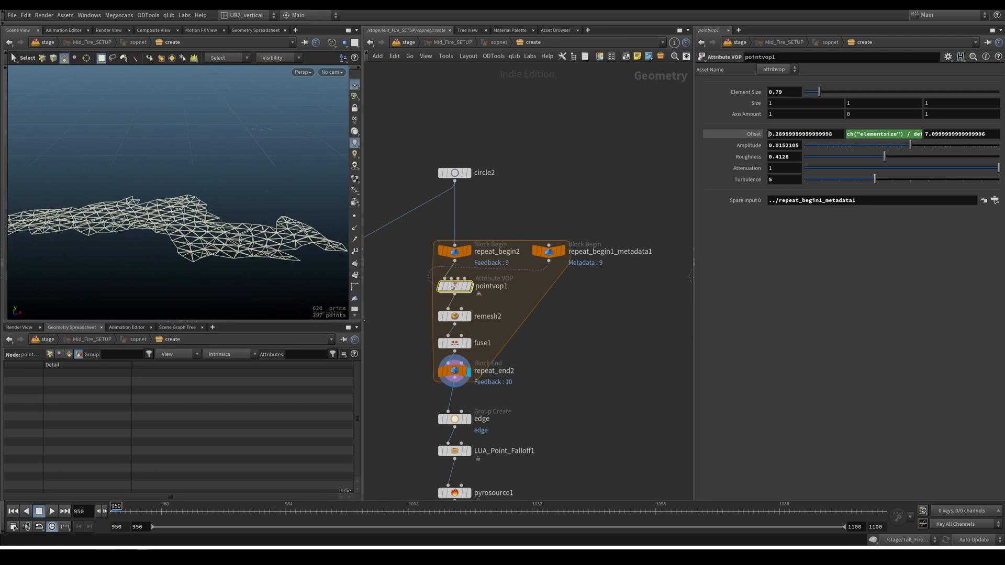
{"action": "left_click_drag", "start_coordinate": [814, 92], "coordinate": [829, 92]}
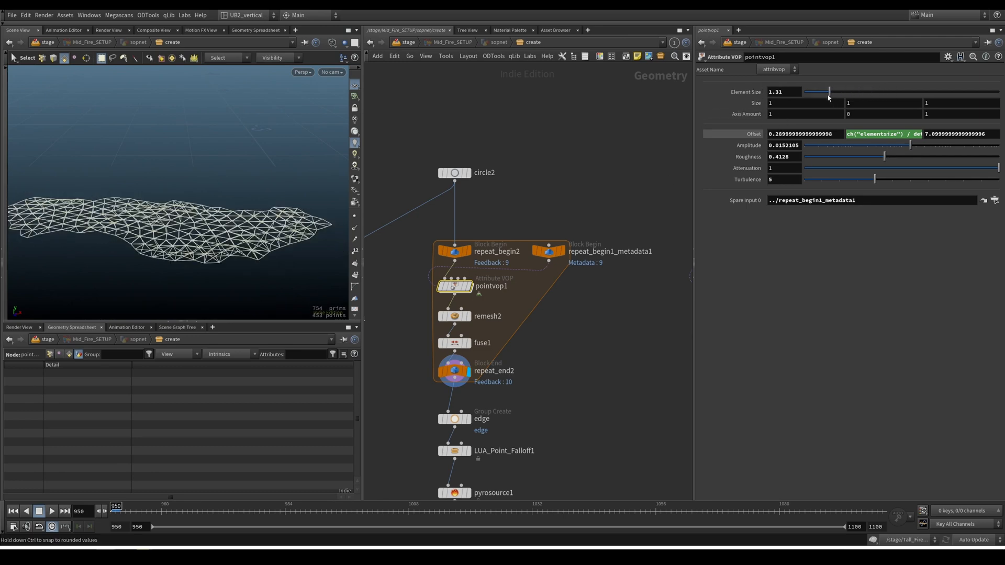
{"action": "left_click_drag", "start_coordinate": [814, 92], "coordinate": [840, 92]}
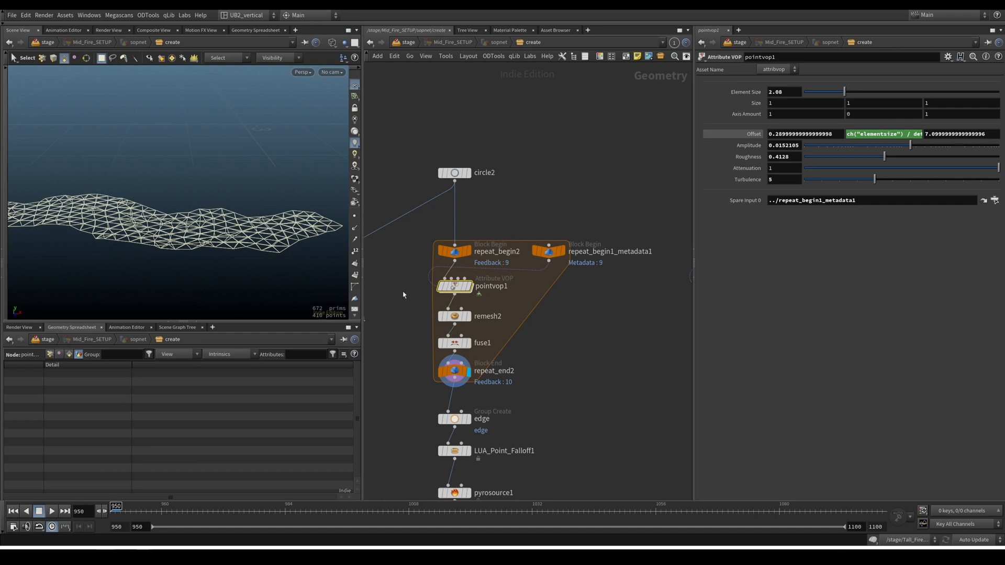
{"action": "double_click", "coordinate": [455, 286]}
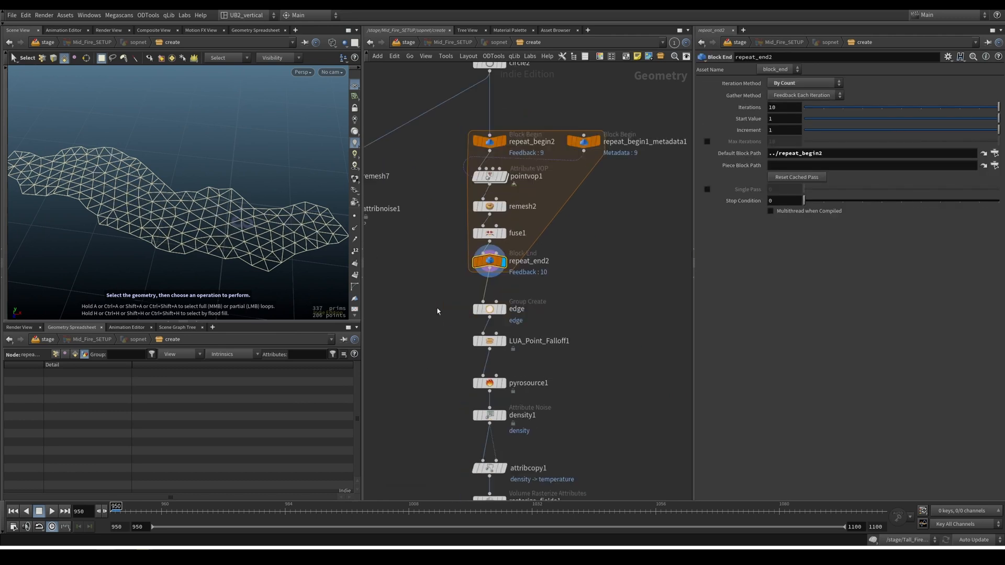
Add a Distance from Geometry mask node after the sheet's edge point group
{"action": "left_click", "coordinate": [489, 308]}
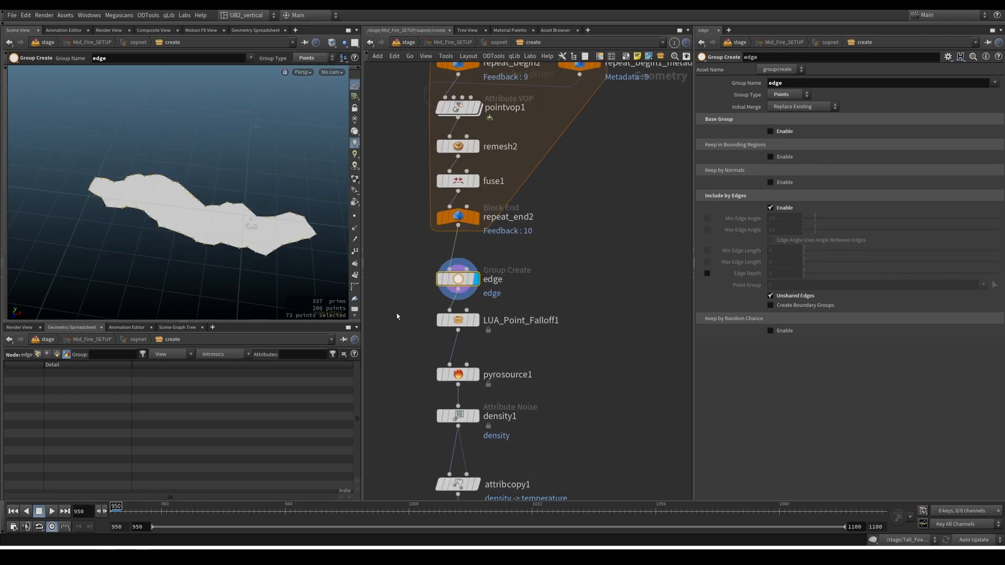
{"action": "left_click", "coordinate": [458, 320]}
{"action": "type", "text": "m"}
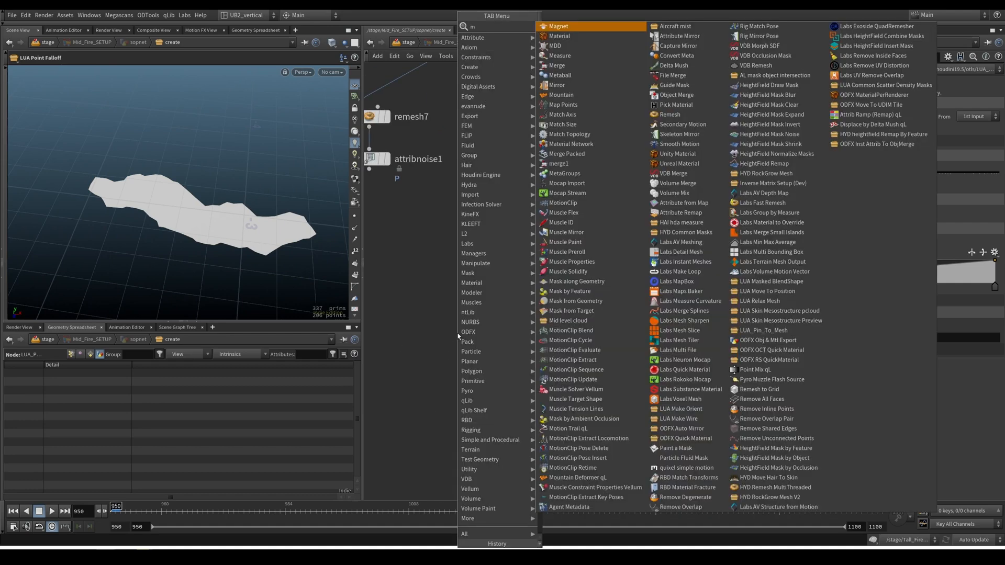
{"action": "type", "text": "ask"}
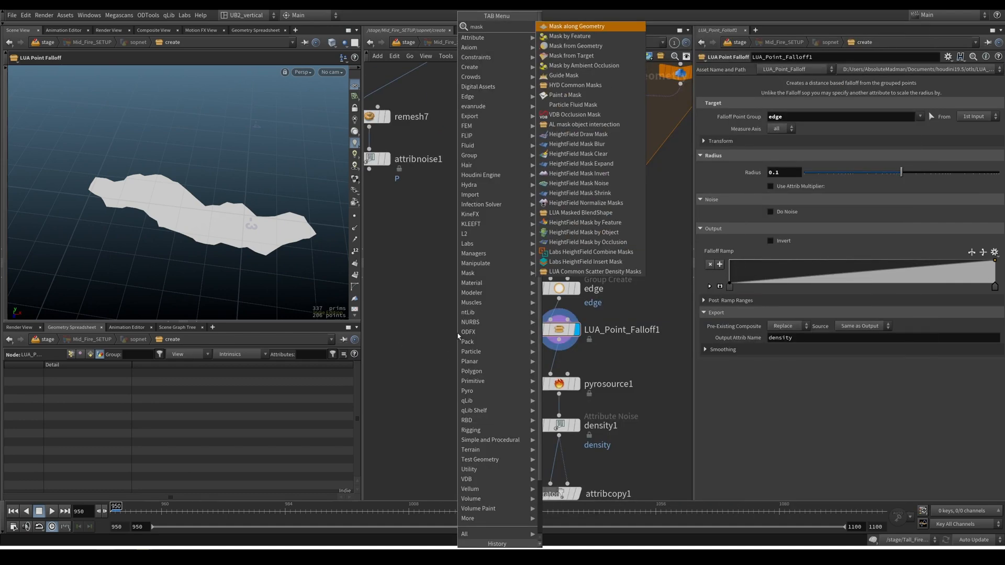
{"action": "left_click", "coordinate": [574, 45]}
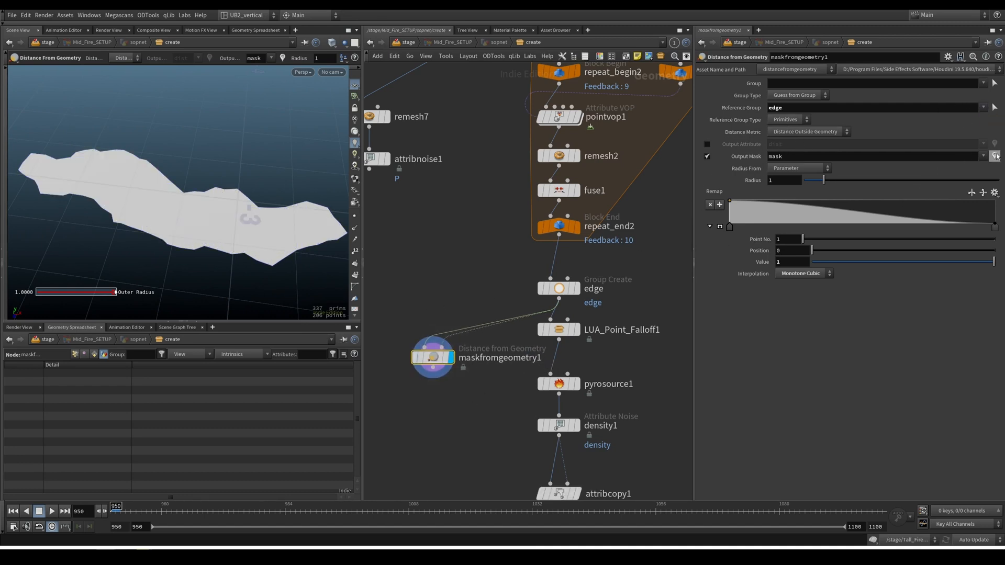
Set the mask to measure from Points with Radius 0.22 and display rasterize_fields1
{"action": "left_click_drag", "start_coordinate": [823, 180], "coordinate": [803, 181]}
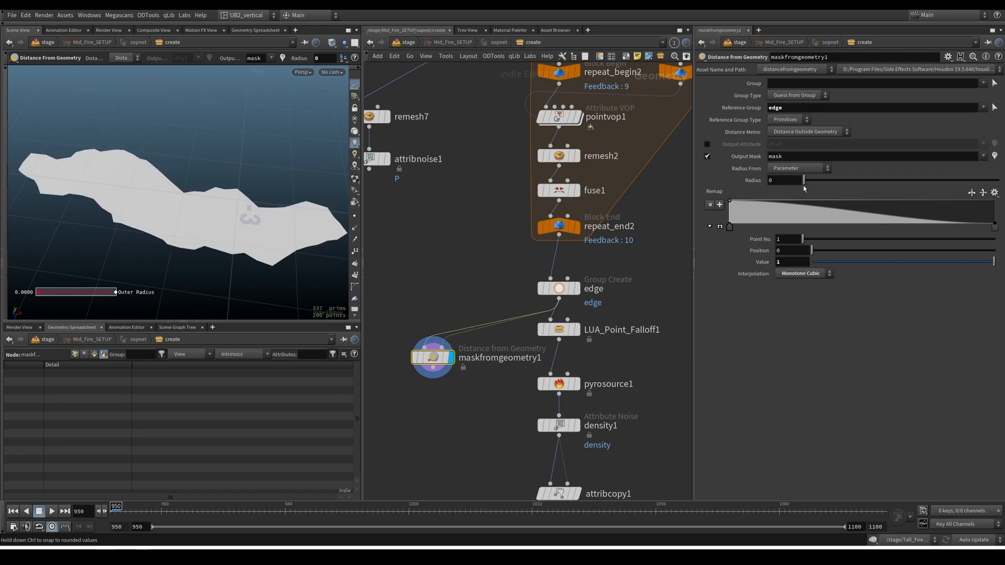
{"action": "left_click", "coordinate": [789, 119]}
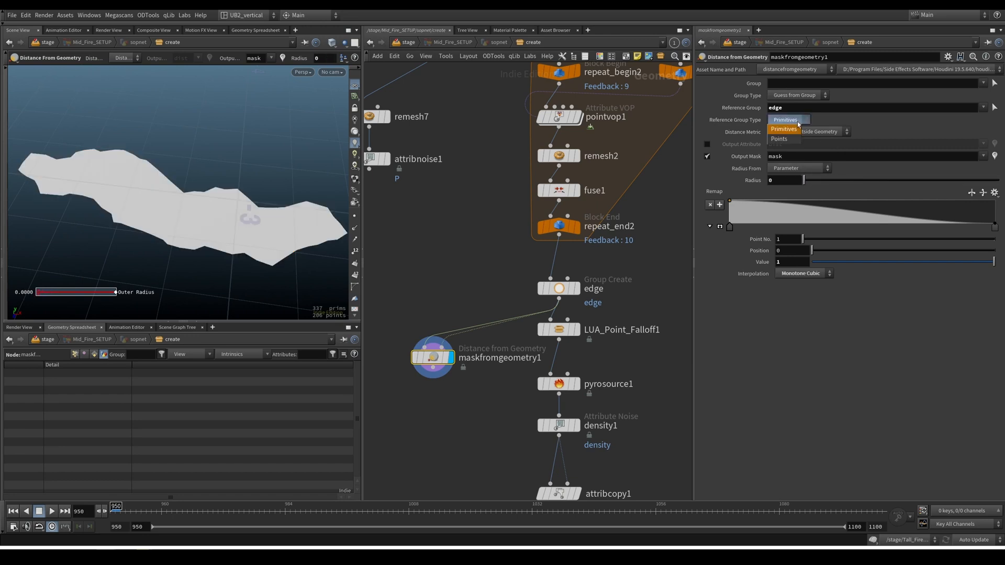
{"action": "left_click", "coordinate": [778, 139]}
{"action": "type", "text": ".22"}
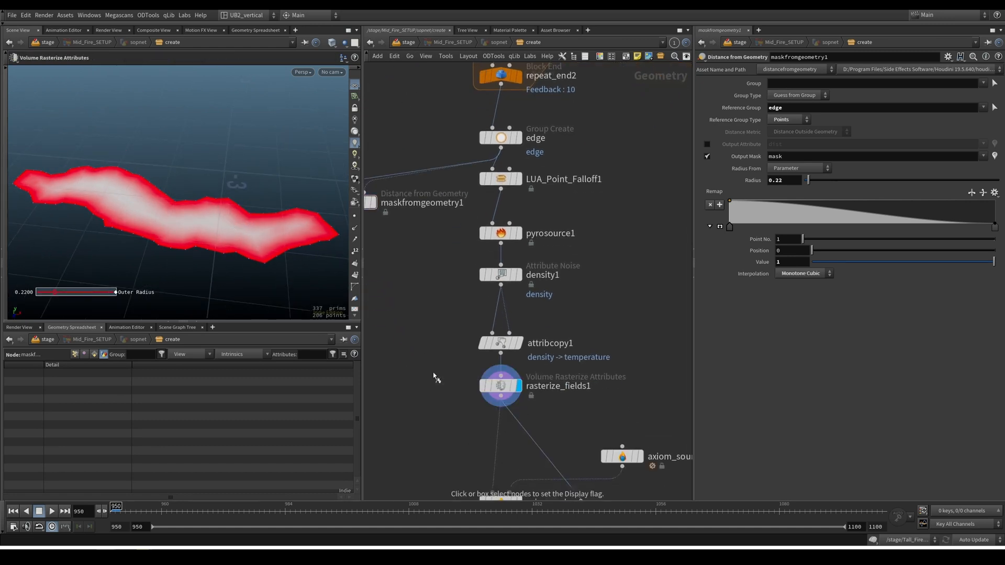
{"action": "left_click", "coordinate": [500, 385]}
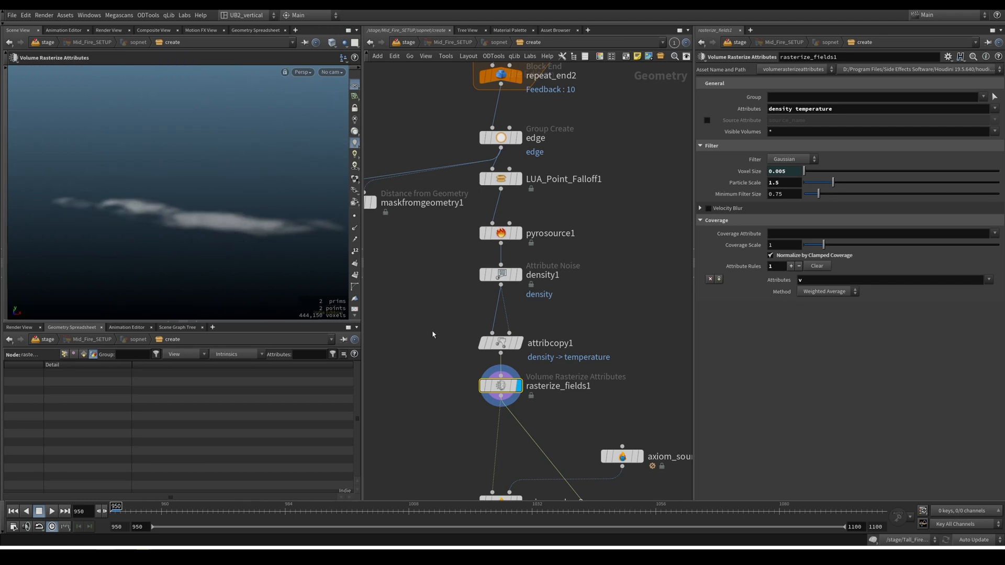
Inspect axiom_solver3's Simulation settings, display file2's cached fire and check rop_geometry1's cache settings
{"action": "left_click", "coordinate": [501, 233]}
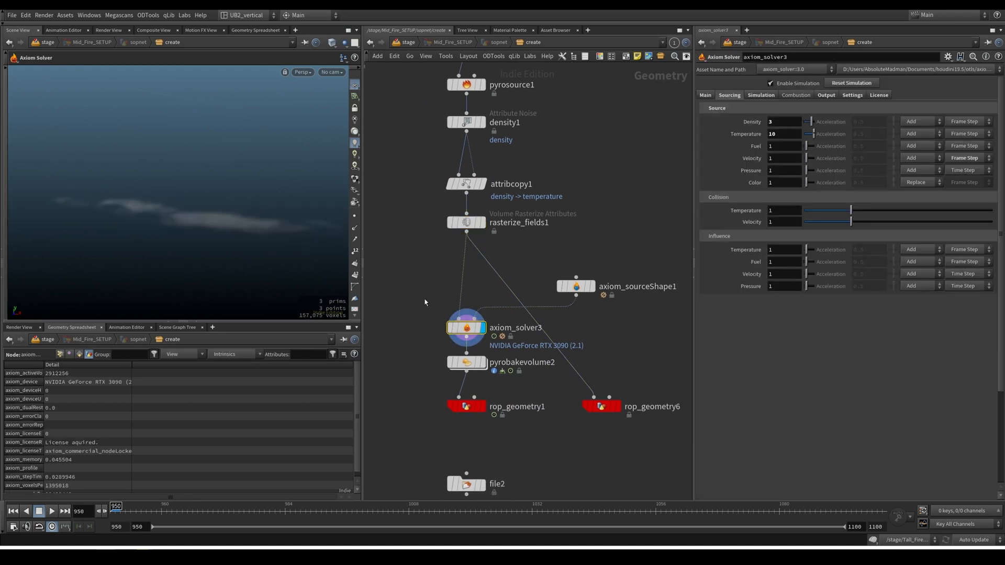
{"action": "left_click", "coordinate": [50, 511]}
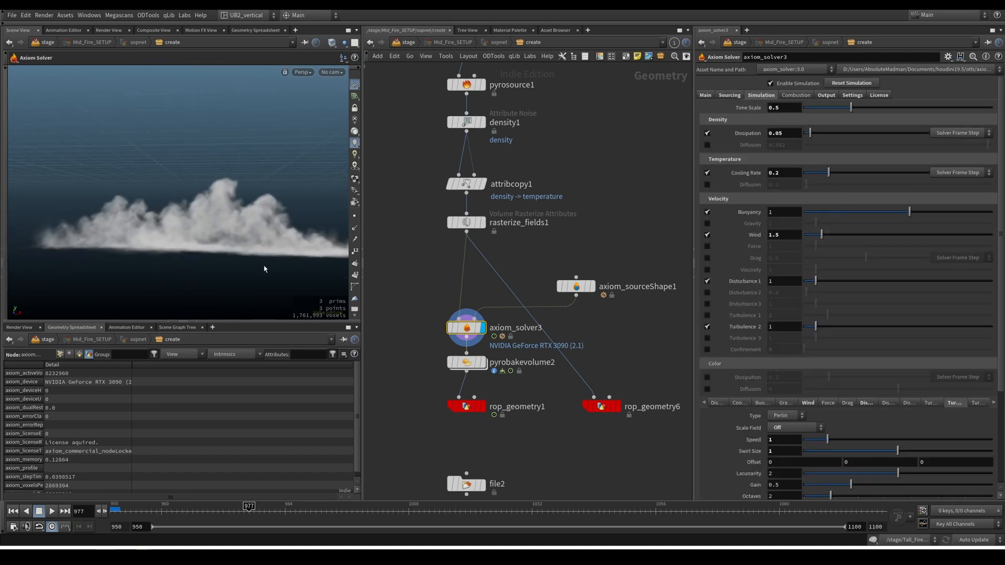
{"action": "left_click", "coordinate": [51, 511]}
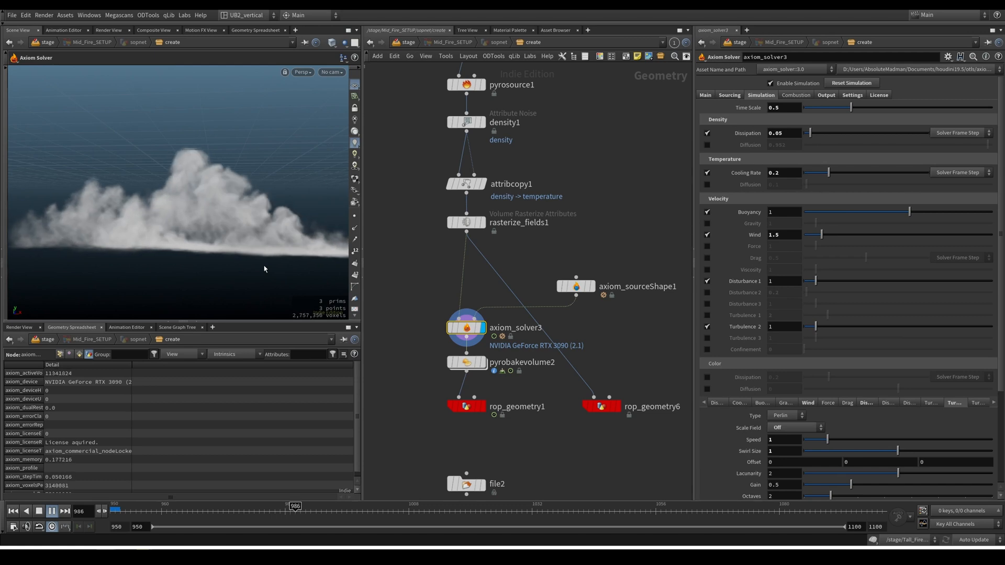
{"action": "left_click", "coordinate": [51, 511]}
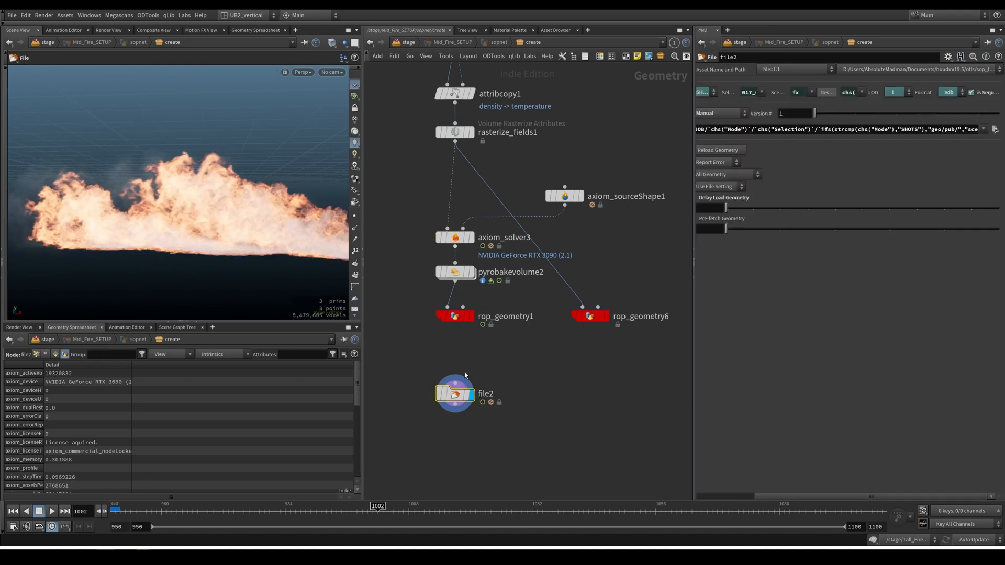
{"action": "mouse_move", "coordinate": [671, 96]}
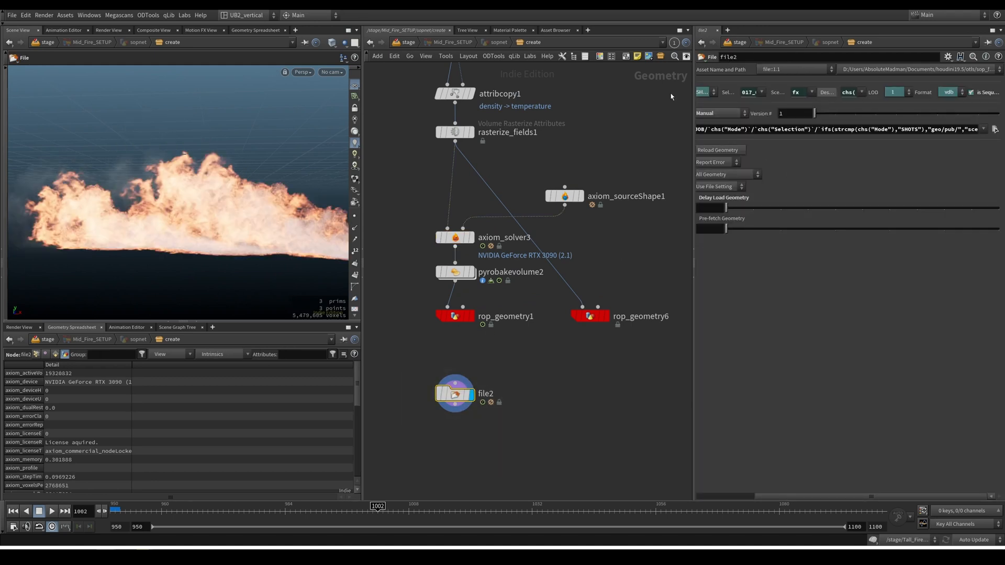
{"action": "left_click", "coordinate": [455, 316]}
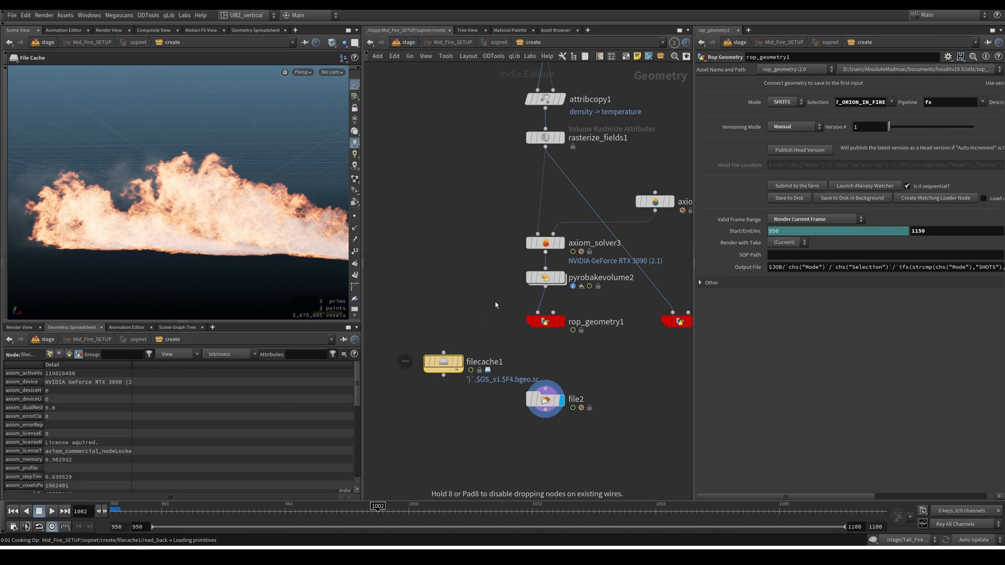
{"action": "mouse_move", "coordinate": [482, 319]}
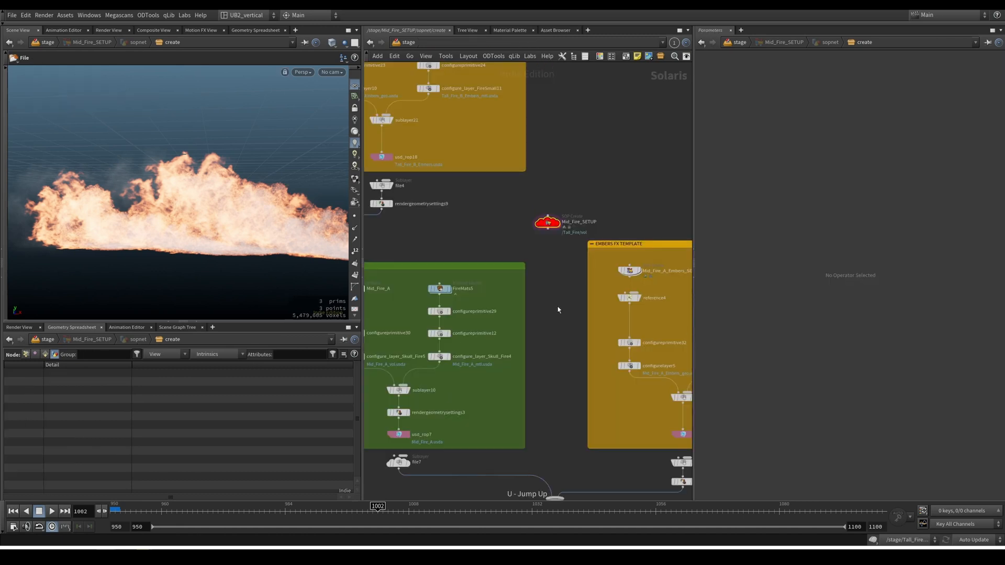
Wire the Mid_Fire and ember branches through a new Sublayer into merge11 and display all fire plumes together
{"action": "left_click", "coordinate": [547, 222]}
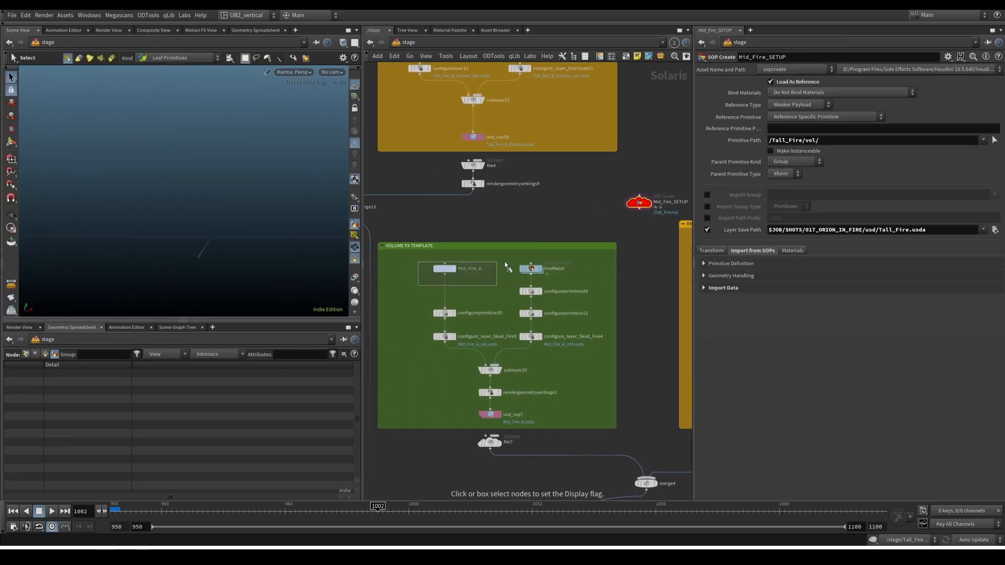
{"action": "left_click", "coordinate": [469, 268]}
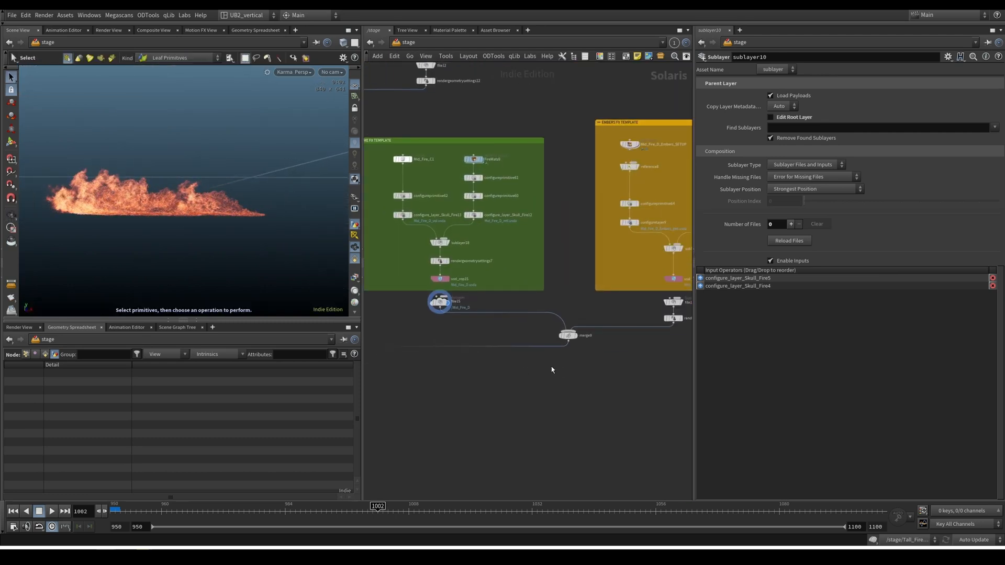
{"action": "left_click", "coordinate": [568, 335]}
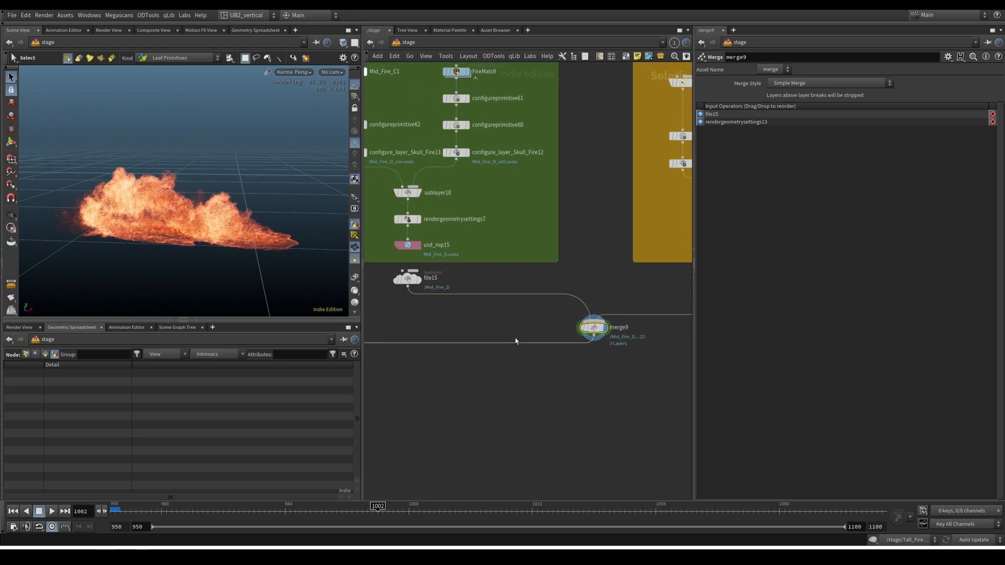
{"action": "mouse_move", "coordinate": [595, 353]}
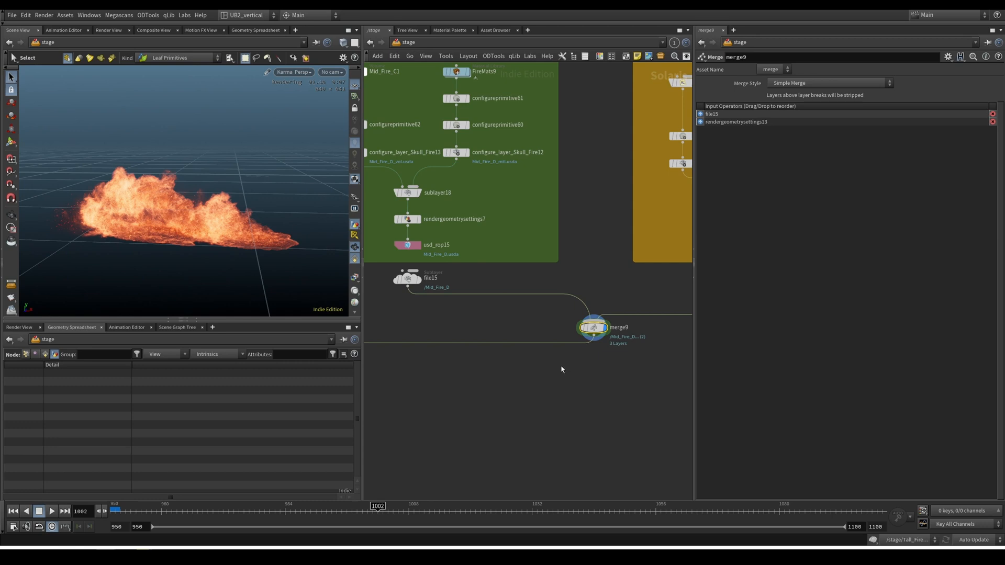
{"action": "mouse_move", "coordinate": [407, 342]}
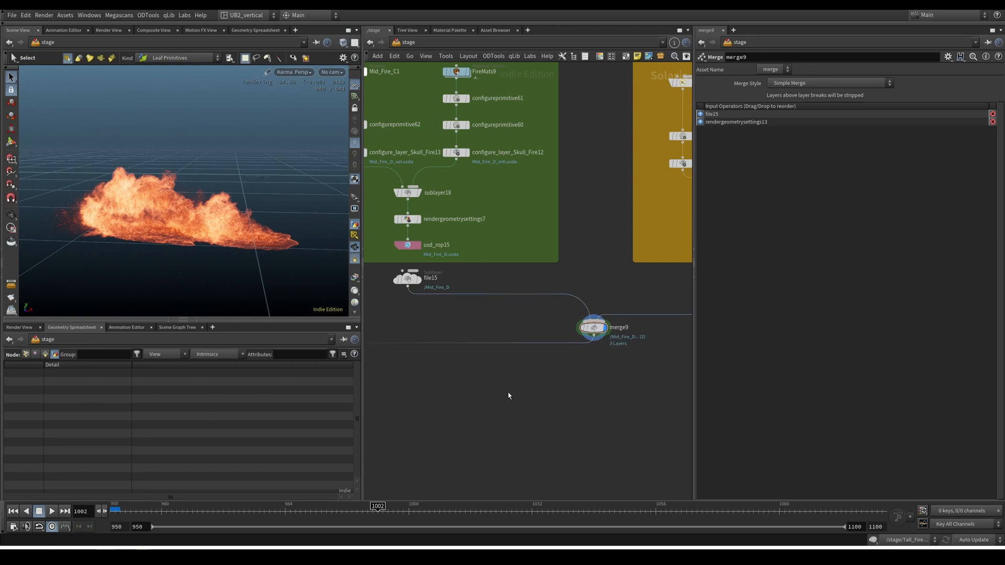
{"action": "mouse_move", "coordinate": [530, 392]}
{"action": "type", "text": "su"}
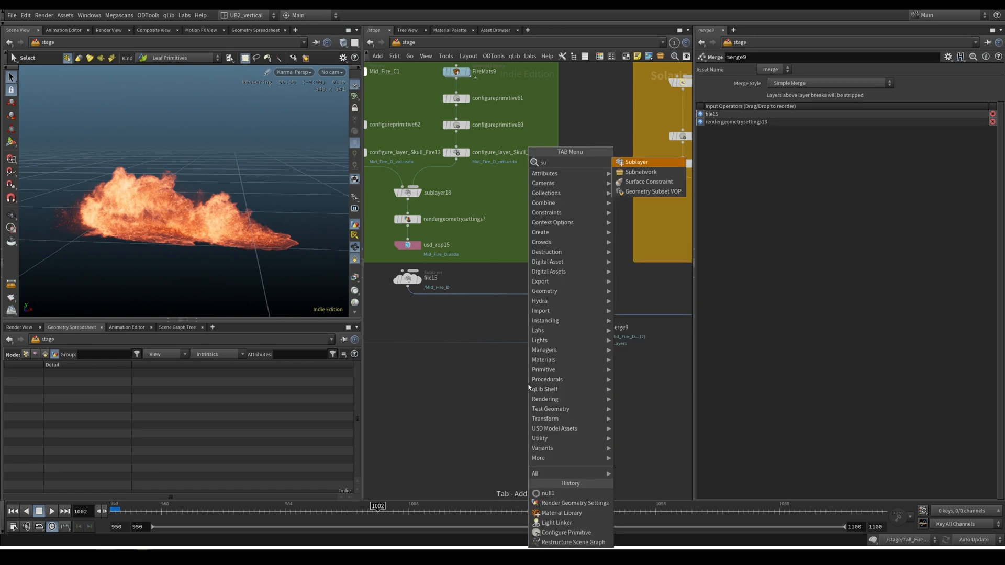
{"action": "left_click", "coordinate": [637, 161]}
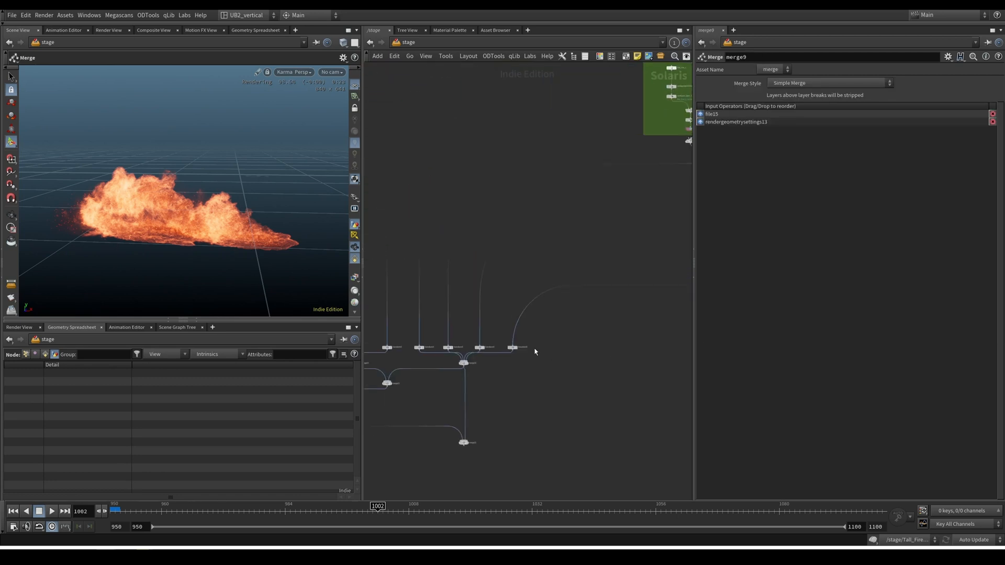
{"action": "left_click", "coordinate": [578, 342]}
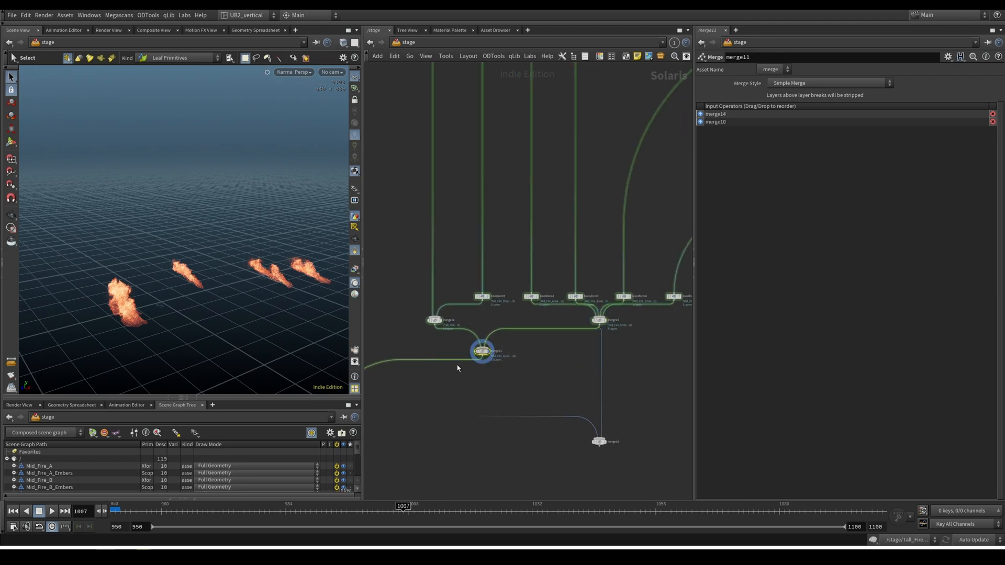
{"action": "mouse_move", "coordinate": [417, 333]}
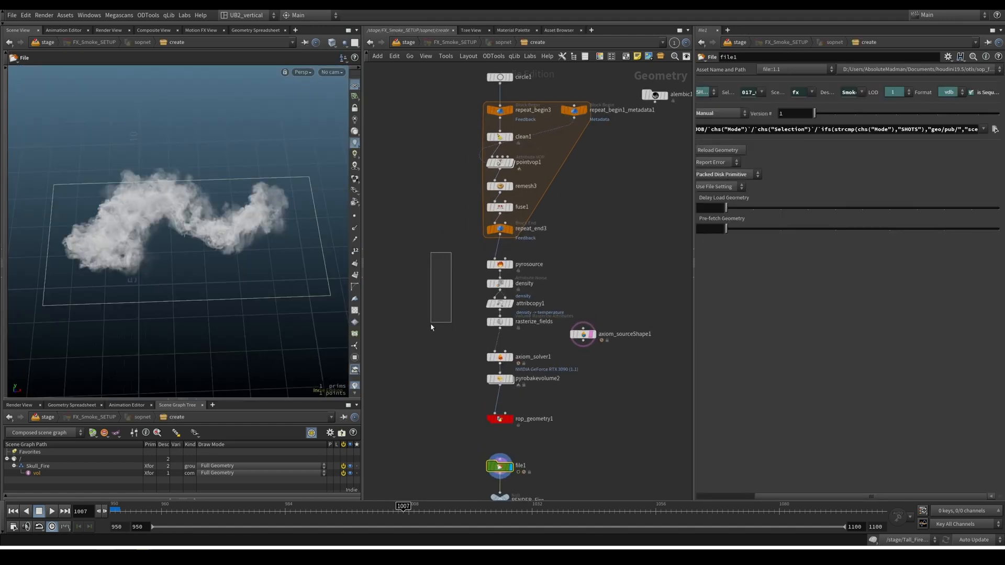
Wire karmafogbox, duplicate1, merge11 and file17 into merge12 so smoke and character join the fire
{"action": "scroll", "scroll_direction": "down", "scroll_amount": 3}
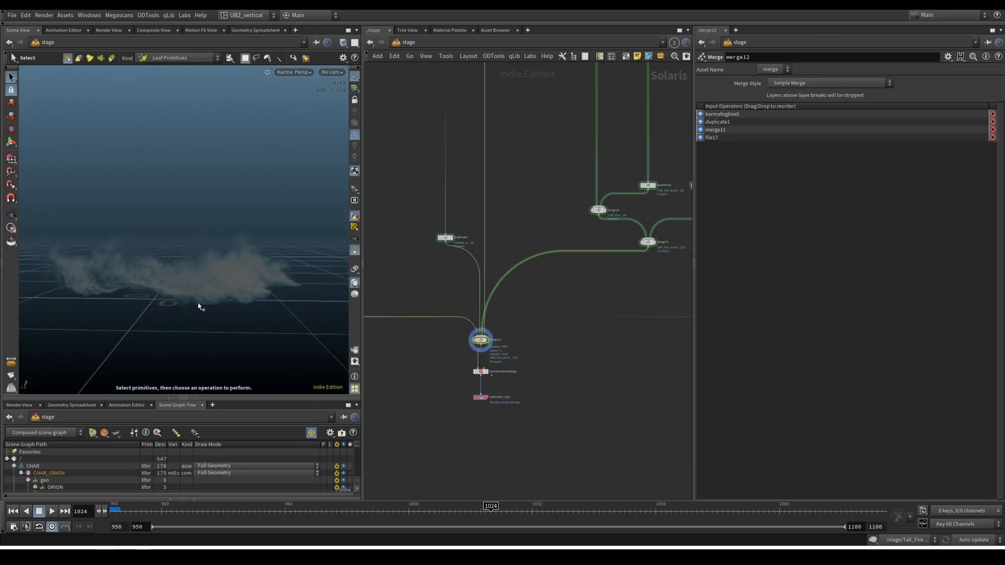
Set karmarendersettings to camera /cameras/shot/cam at 1920x900 and view the live Karma render
{"action": "left_click", "coordinate": [535, 339]}
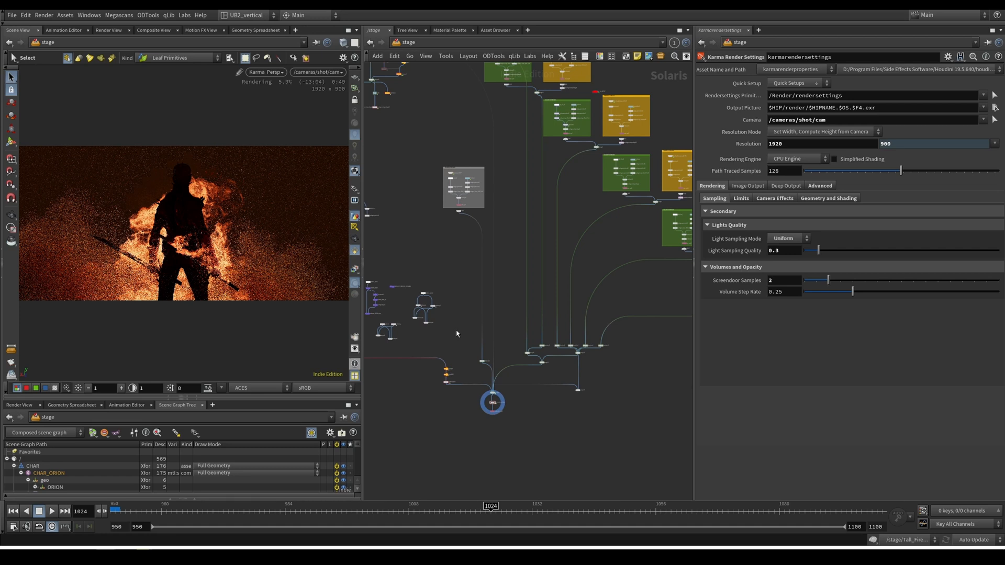
{"action": "mouse_move", "coordinate": [524, 408]}
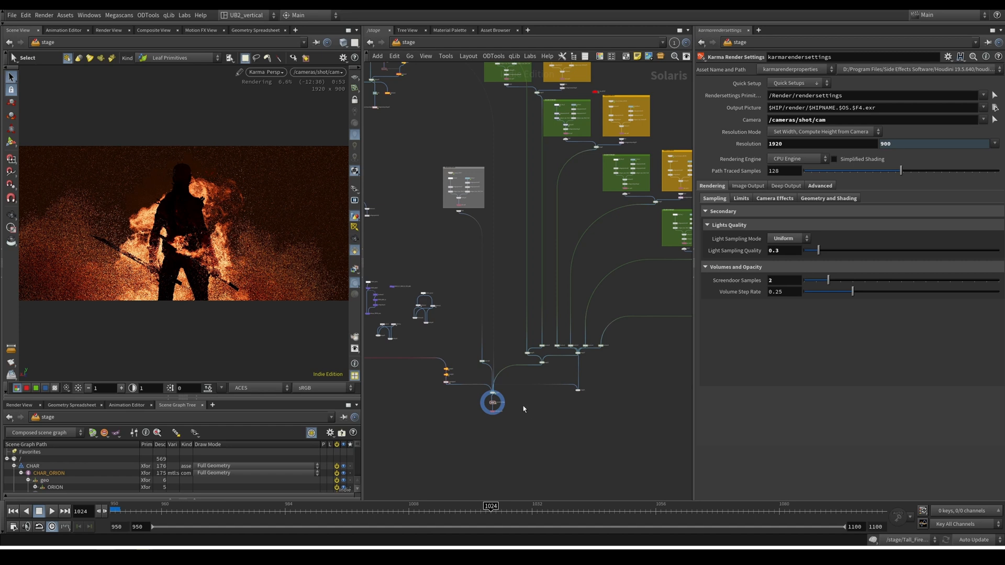
{"action": "scroll", "scroll_direction": "down", "scroll_amount": 3}
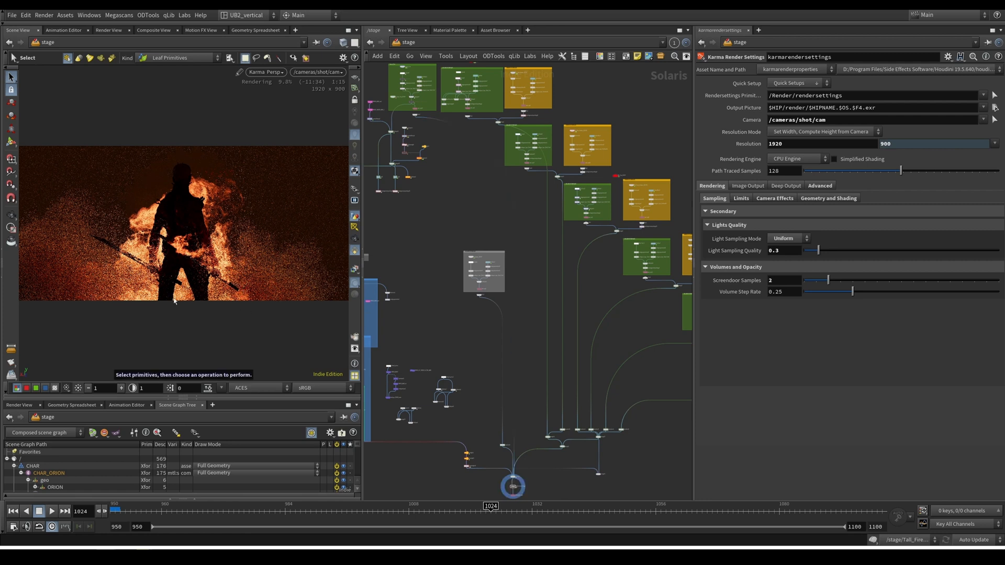
{"action": "mouse_move", "coordinate": [190, 267]}
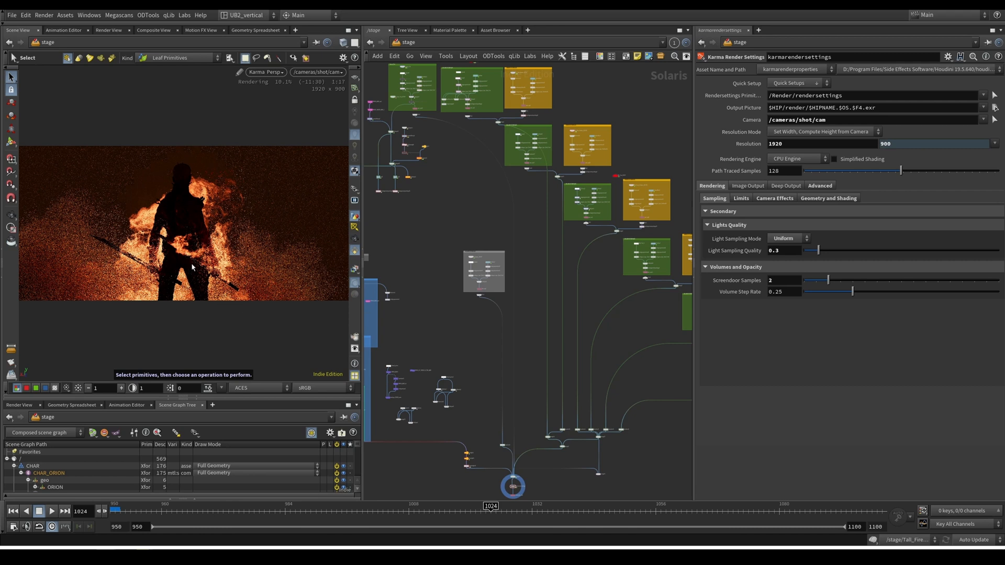
{"action": "mouse_move", "coordinate": [225, 248]}
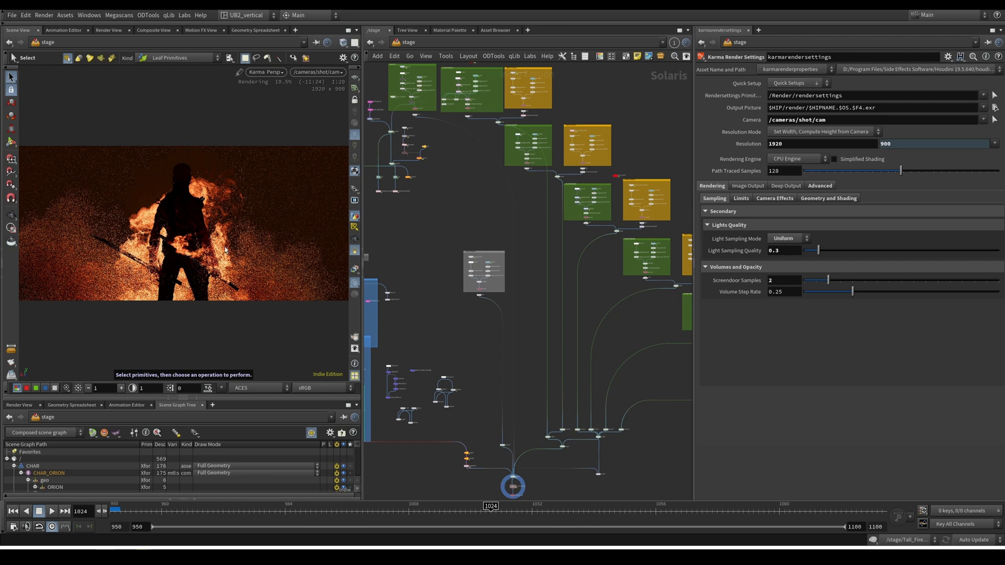
{"action": "mouse_move", "coordinate": [189, 247]}
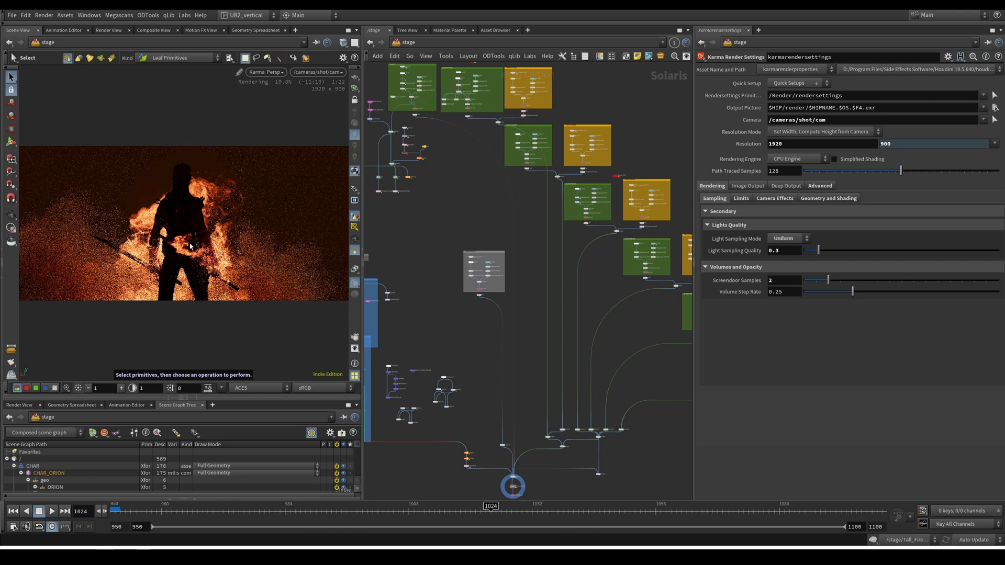
{"action": "mouse_move", "coordinate": [437, 202]}
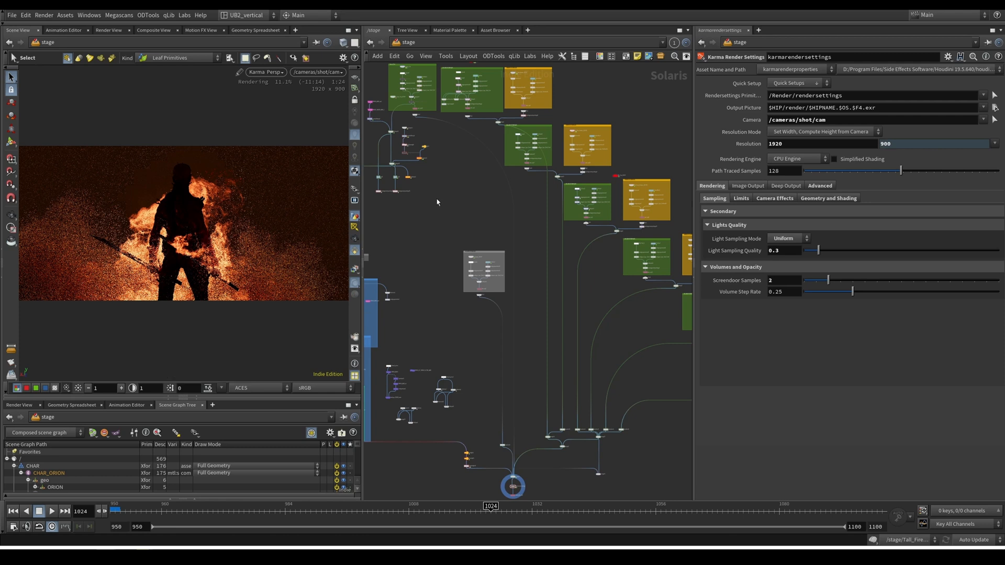
{"action": "mouse_move", "coordinate": [446, 203]}
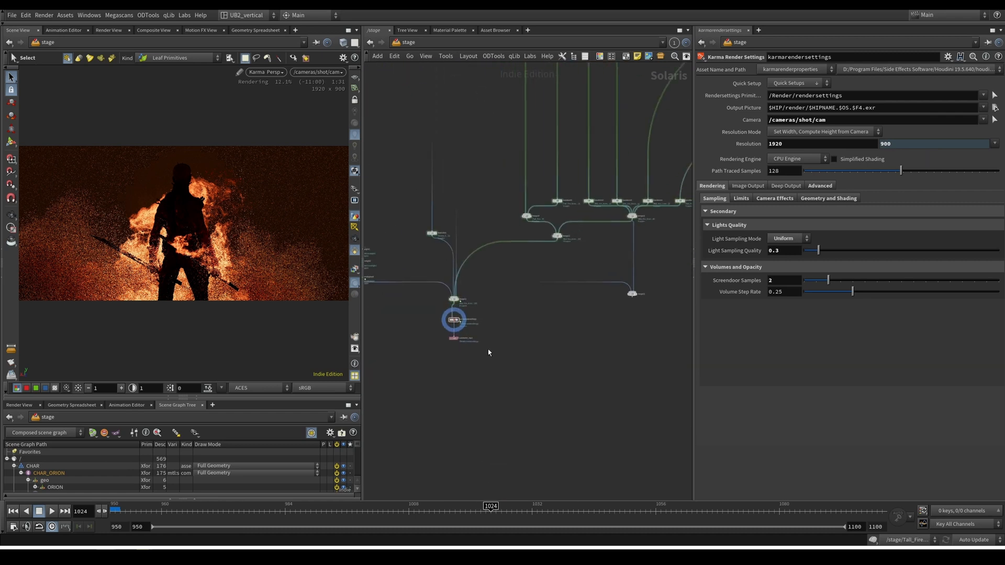
{"action": "mouse_move", "coordinate": [513, 342]}
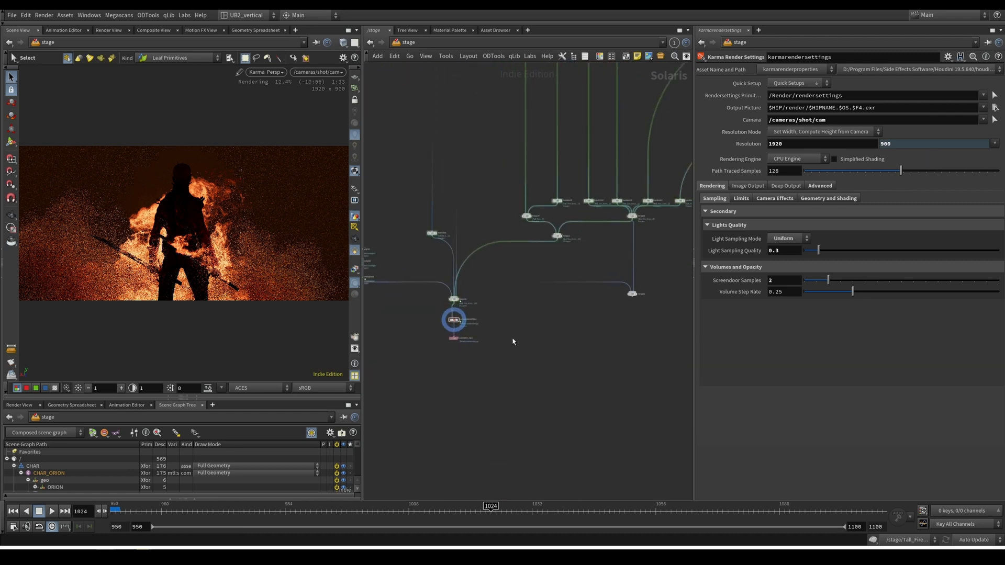